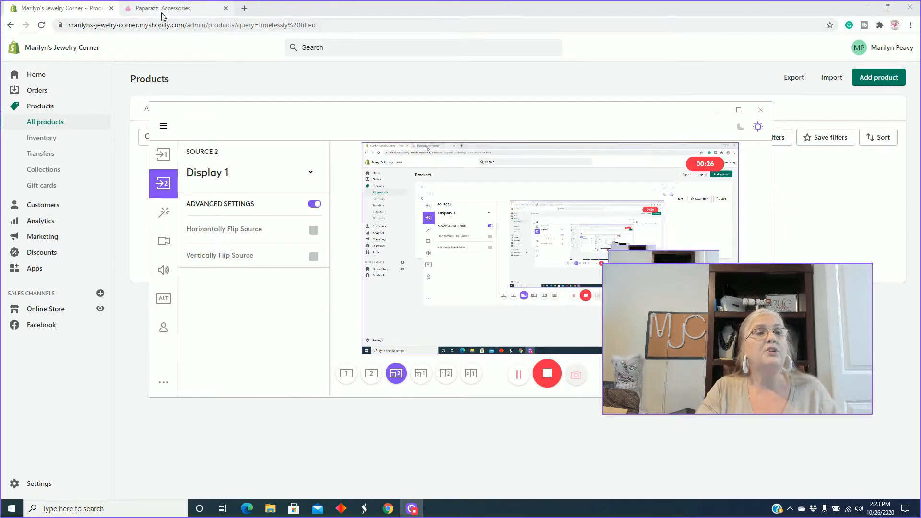
Show the shipped order's five jewelry items, total and Order Images export options in Paparazzi Accessories.
{"action": "left_click", "coordinate": [171, 8]}
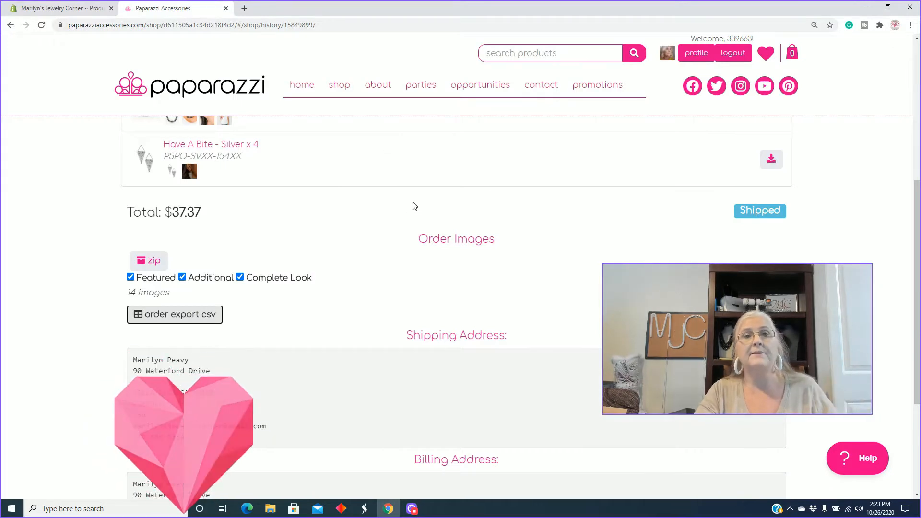
{"action": "scroll", "scroll_direction": "up", "scroll_amount": 3}
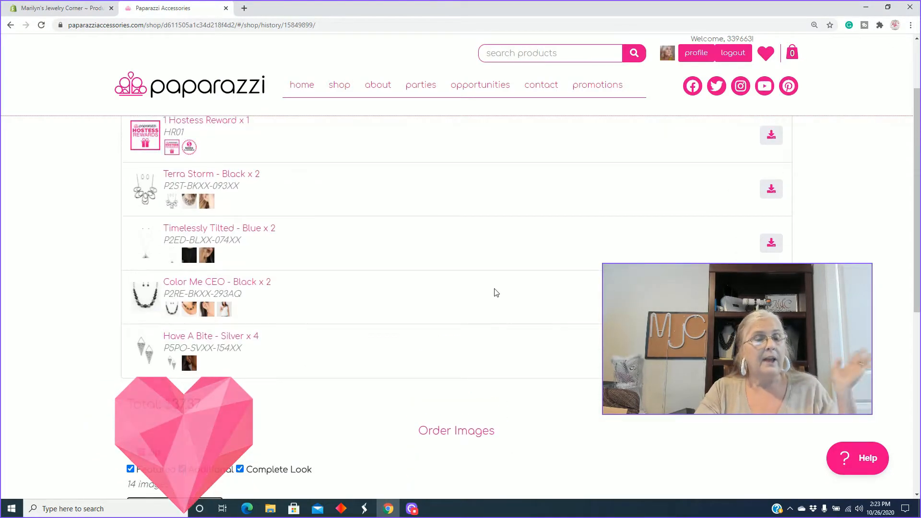
{"action": "scroll", "scroll_direction": "up", "scroll_amount": 3}
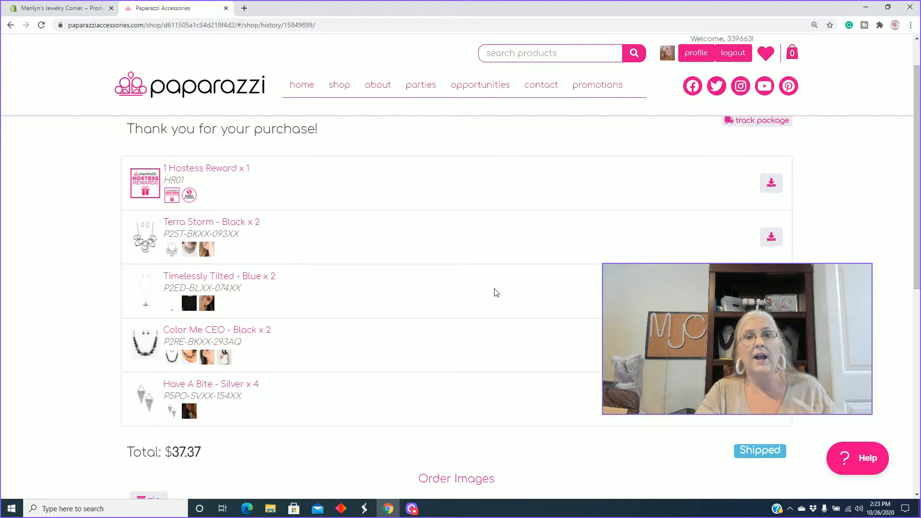
{"action": "scroll", "scroll_direction": "down", "scroll_amount": 3}
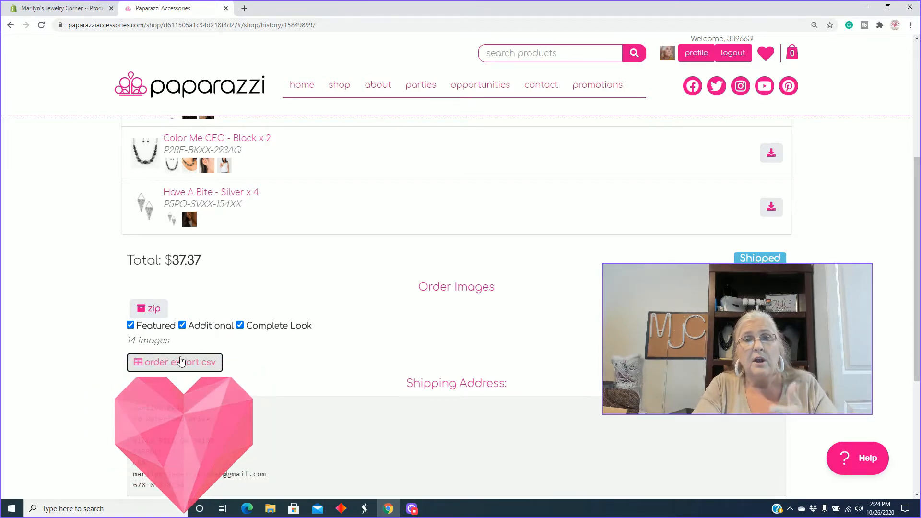
{"action": "left_click", "coordinate": [174, 362]}
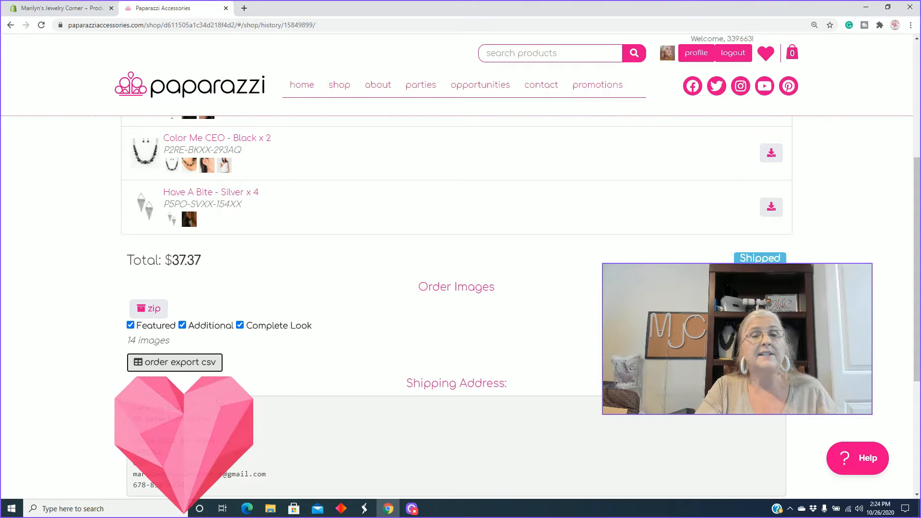
Export the order as a CSV into the Paparazzi jewelry documents folder.
{"action": "left_click", "coordinate": [174, 361]}
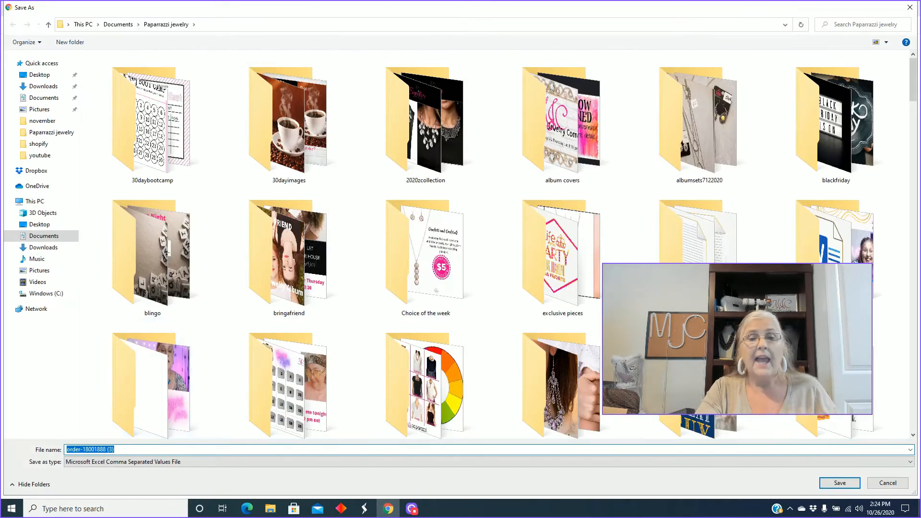
{"action": "left_click", "coordinate": [839, 483]}
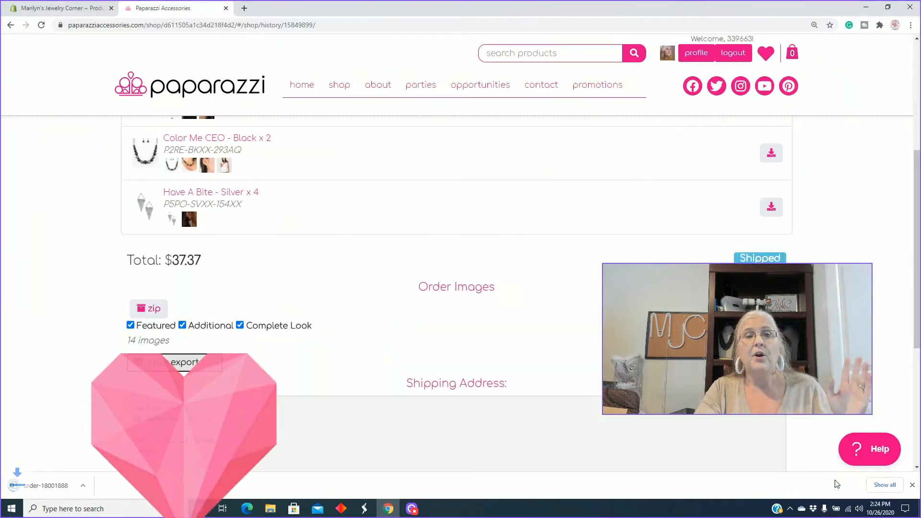
{"action": "left_click", "coordinate": [173, 362]}
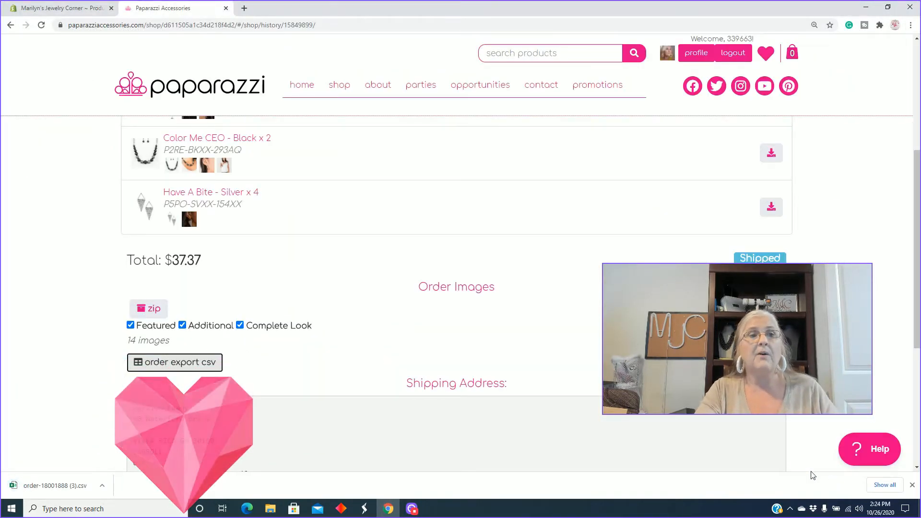
{"action": "mouse_move", "coordinate": [55, 7]}
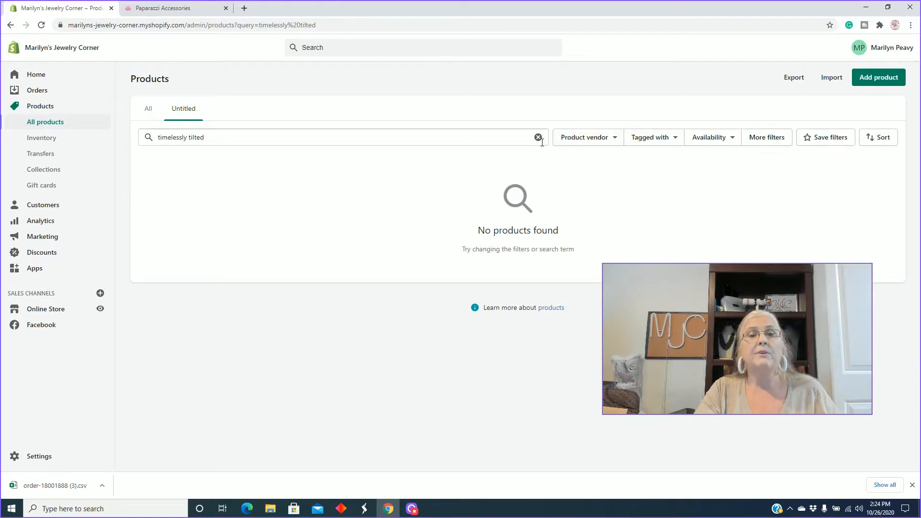
Start a product import and attach order-18001888.csv from Documents > Paparazzi jewelry.
{"action": "left_click", "coordinate": [537, 137]}
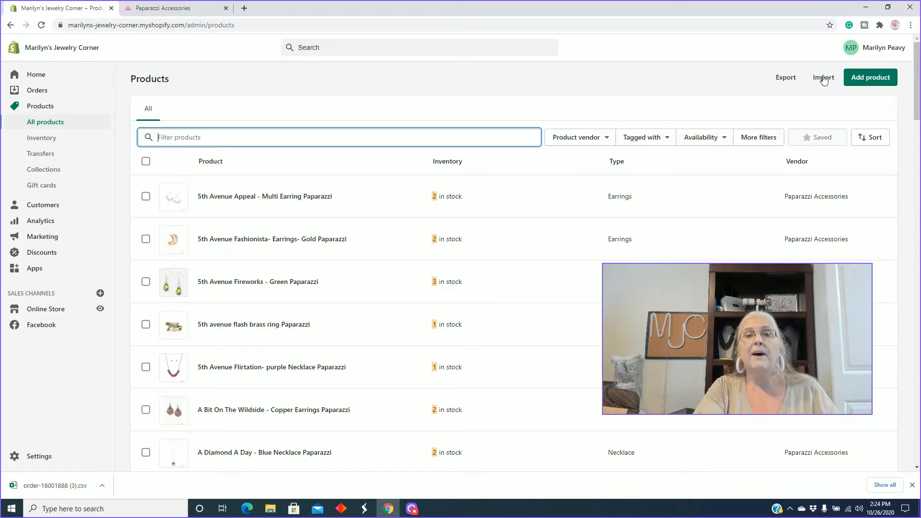
{"action": "left_click", "coordinate": [823, 76]}
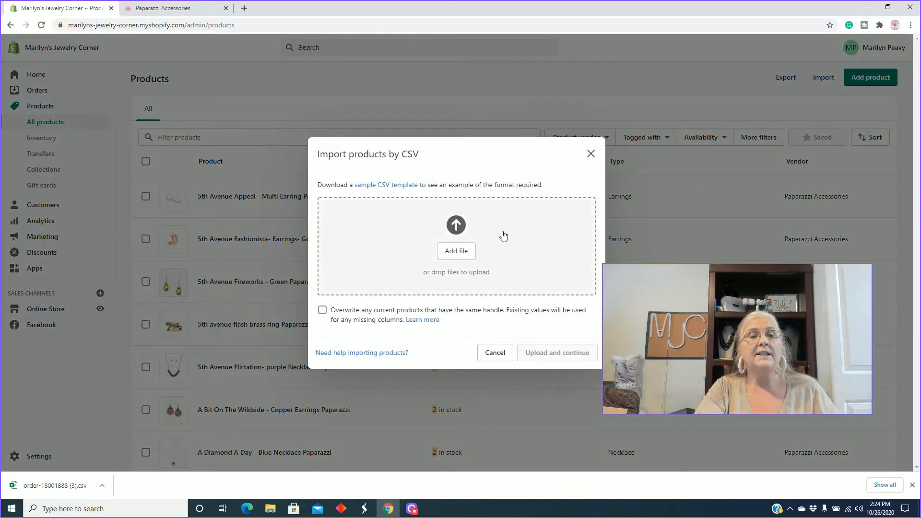
{"action": "mouse_move", "coordinate": [456, 250]}
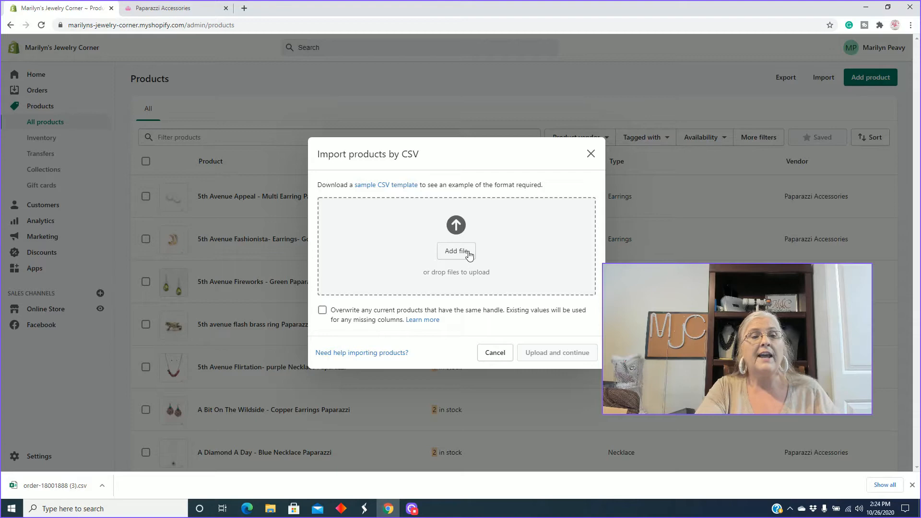
{"action": "left_click", "coordinate": [457, 250]}
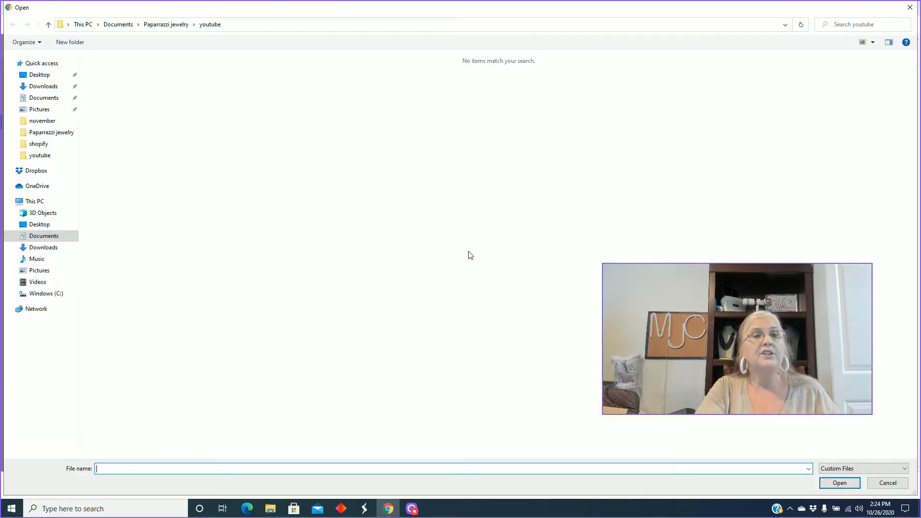
{"action": "left_click", "coordinate": [166, 24]}
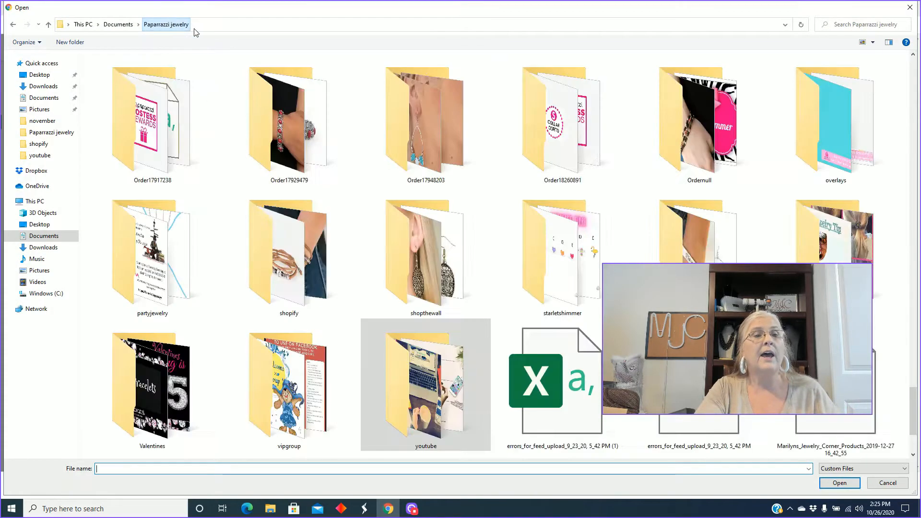
{"action": "scroll", "scroll_direction": "down", "scroll_amount": 3}
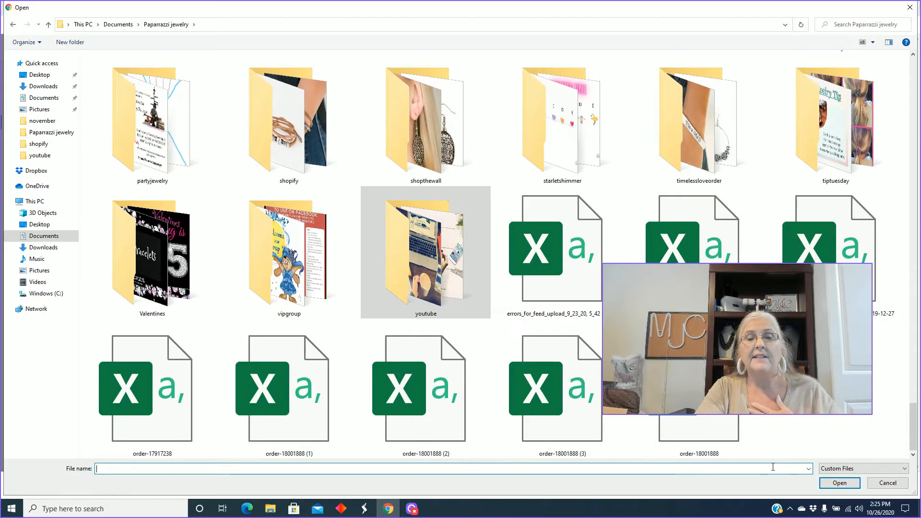
{"action": "left_click", "coordinate": [699, 388]}
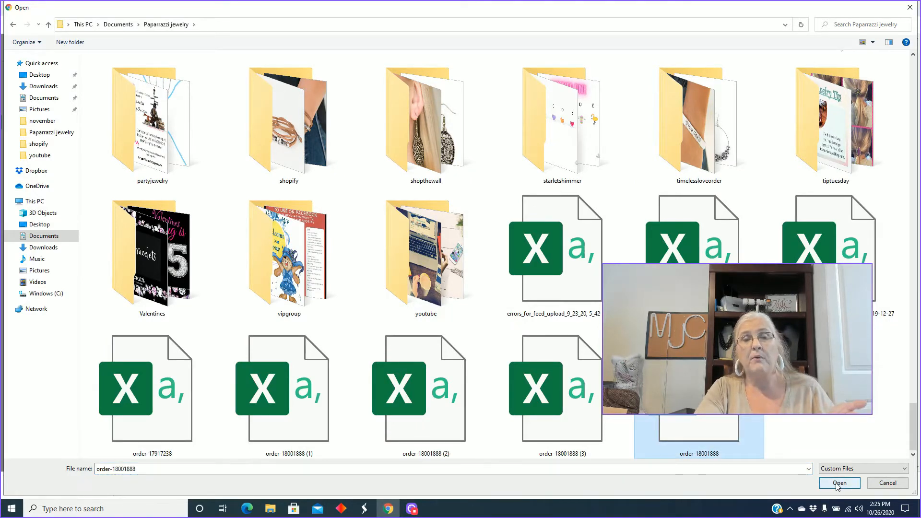
{"action": "left_click", "coordinate": [839, 483]}
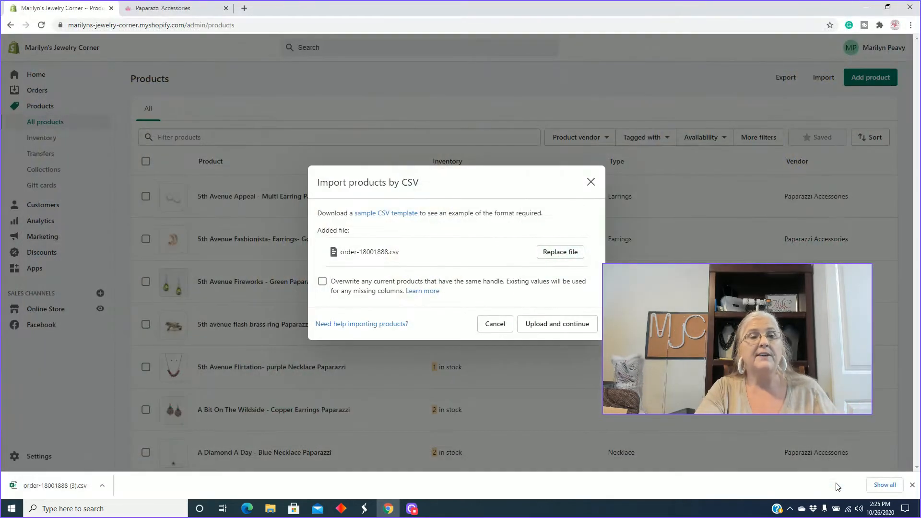
{"action": "mouse_move", "coordinate": [466, 266]}
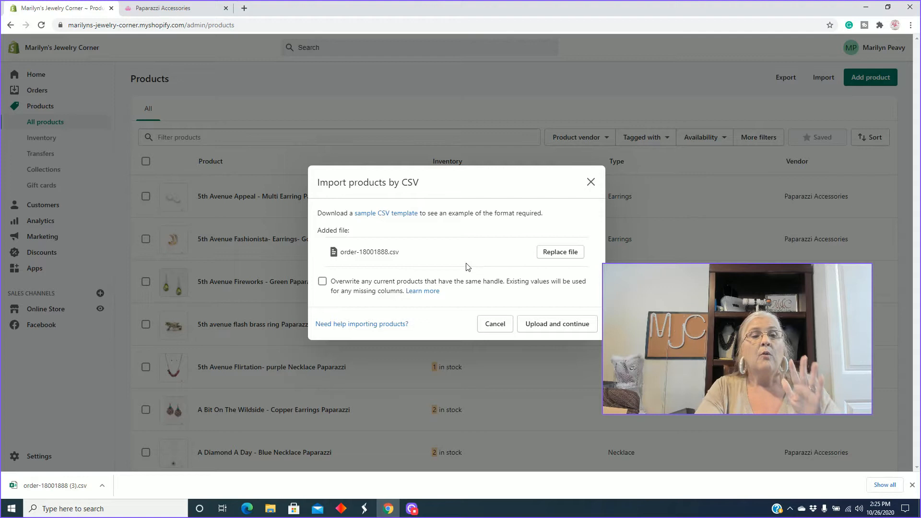
{"action": "mouse_move", "coordinate": [412, 270]}
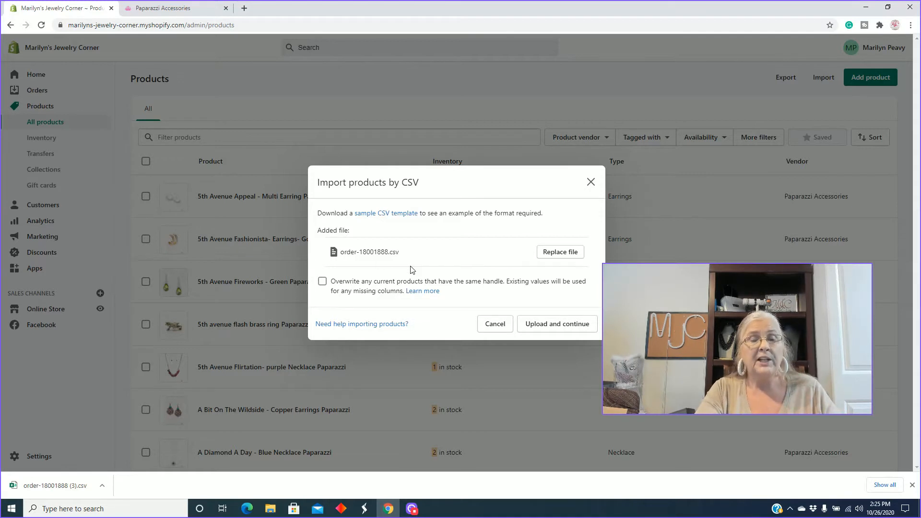
{"action": "mouse_move", "coordinate": [508, 275]}
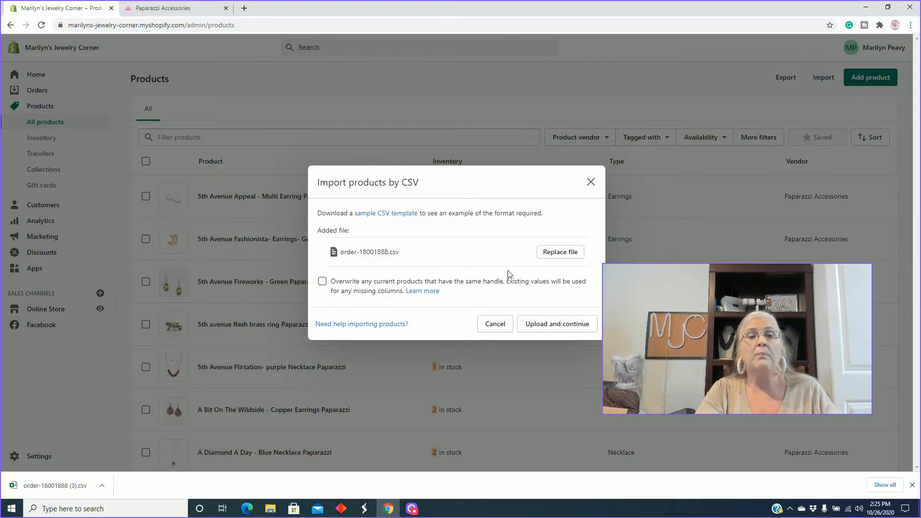
{"action": "mouse_move", "coordinate": [336, 271]}
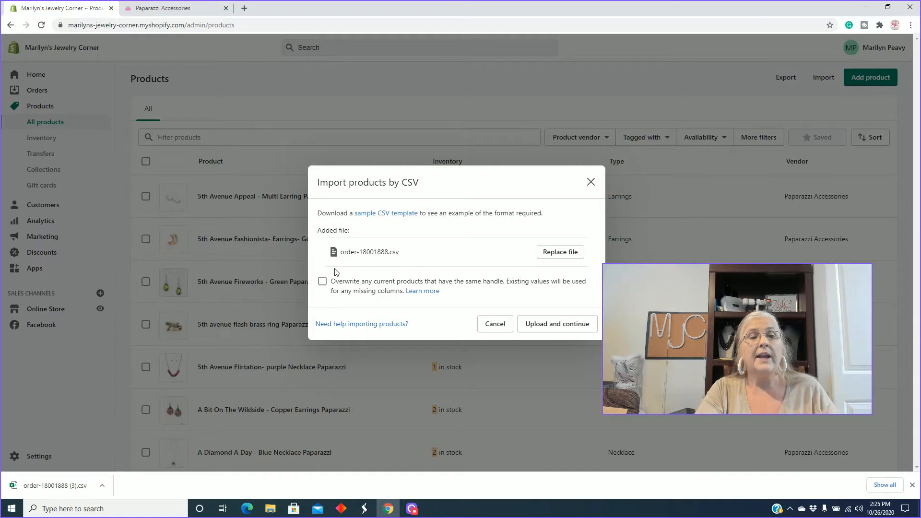
{"action": "mouse_move", "coordinate": [422, 291]}
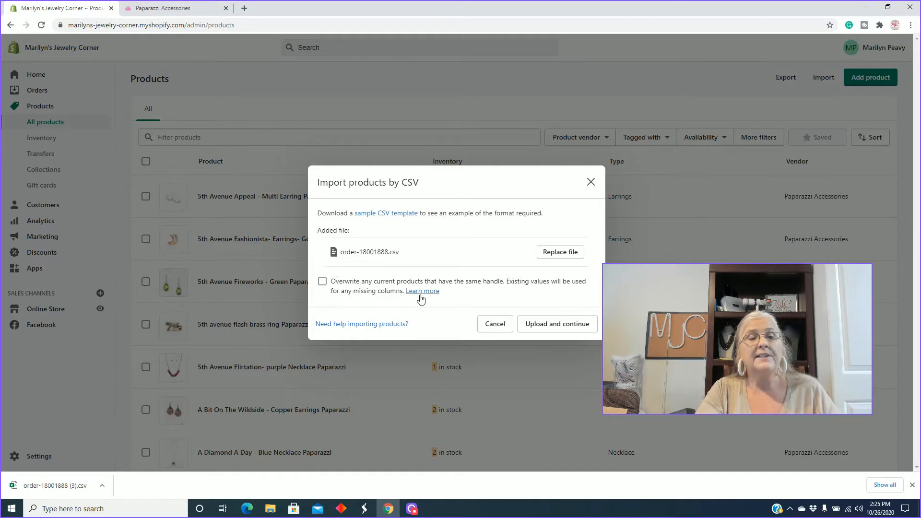
{"action": "mouse_move", "coordinate": [409, 304]}
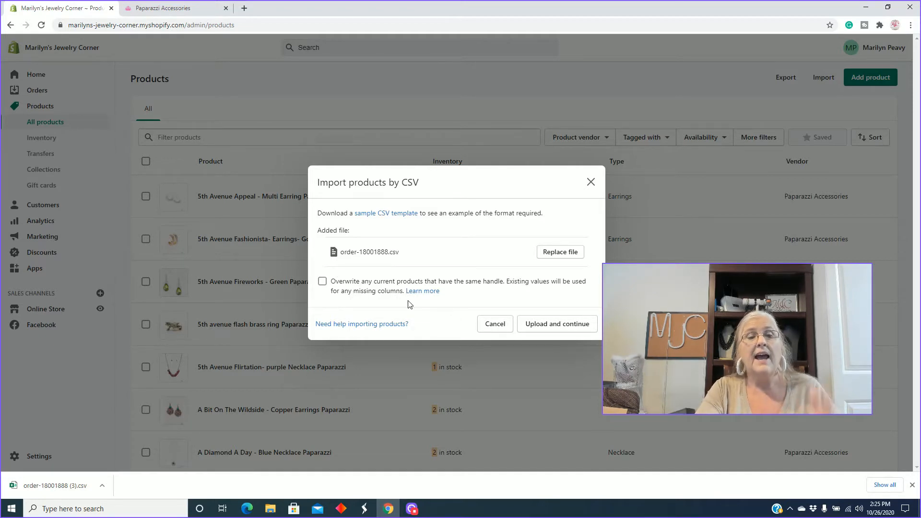
{"action": "mouse_move", "coordinate": [526, 343]}
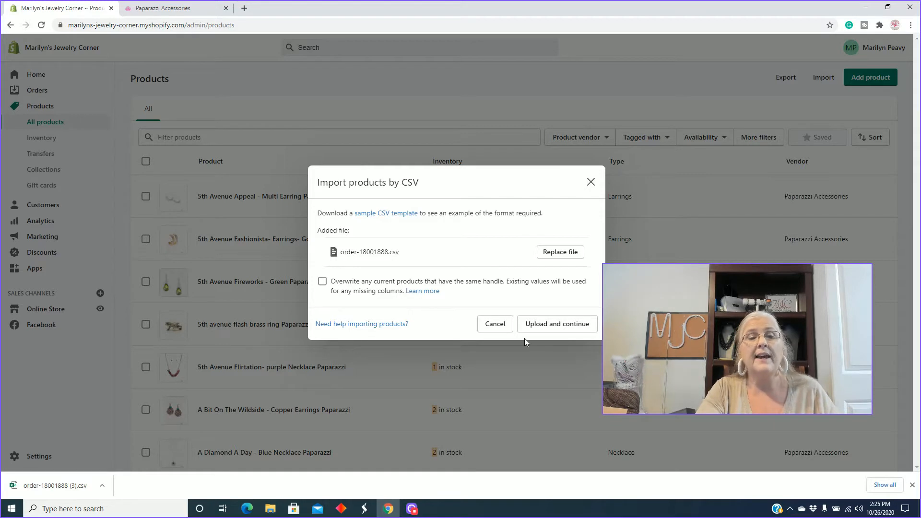
{"action": "mouse_move", "coordinate": [557, 324]}
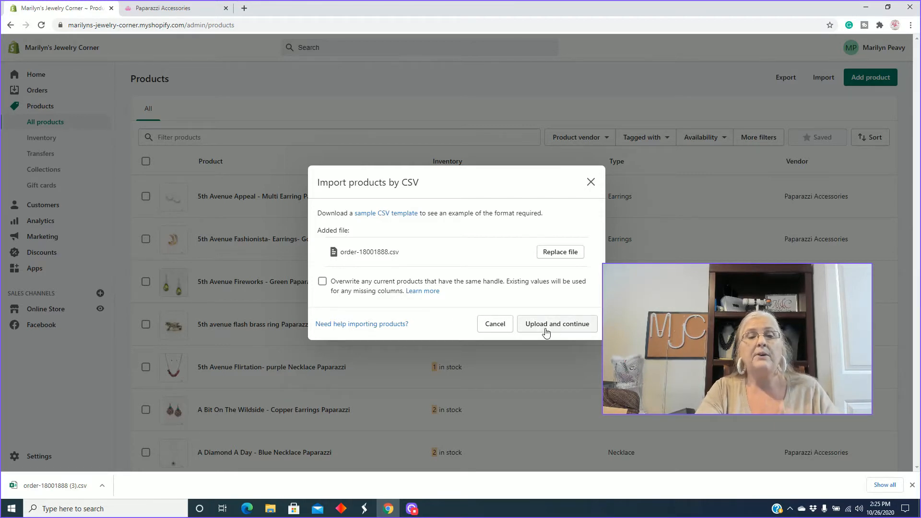
Upload, preview and import the CSV products into the store, dismissing the progress message.
{"action": "left_click", "coordinate": [557, 324]}
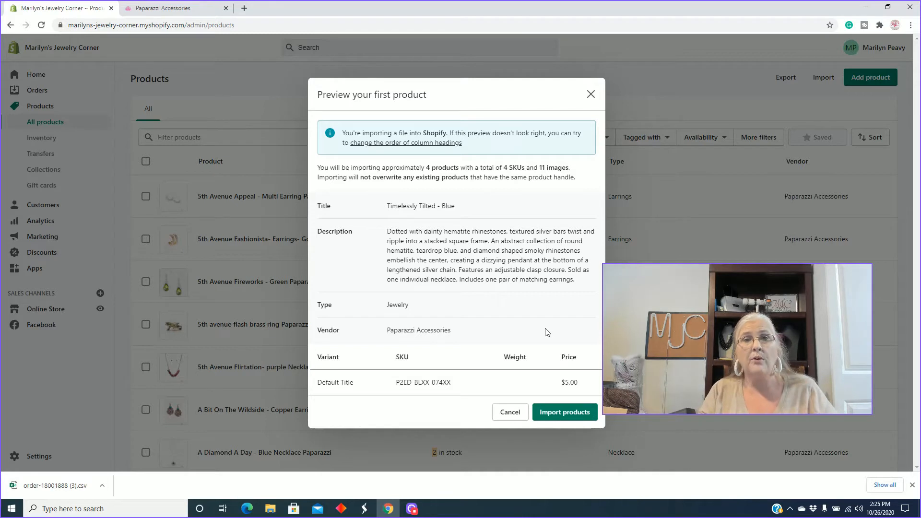
{"action": "mouse_move", "coordinate": [586, 452]}
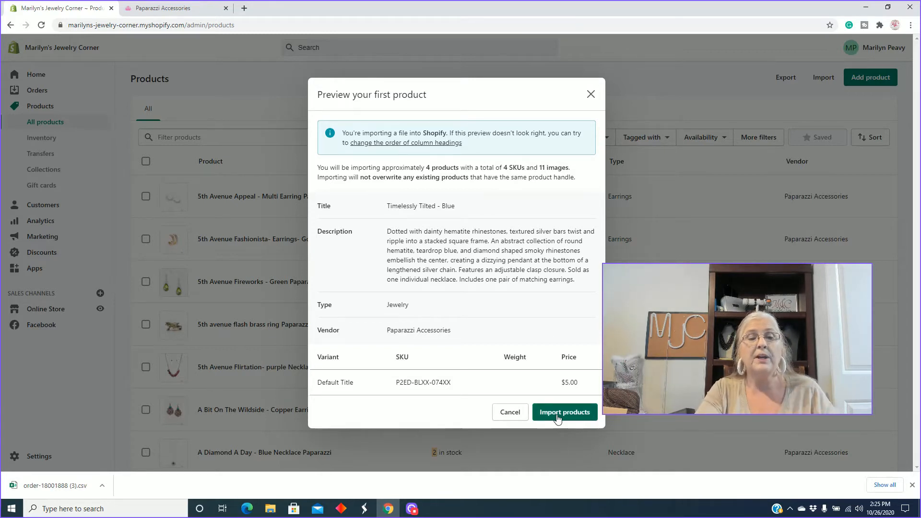
{"action": "left_click", "coordinate": [563, 412]}
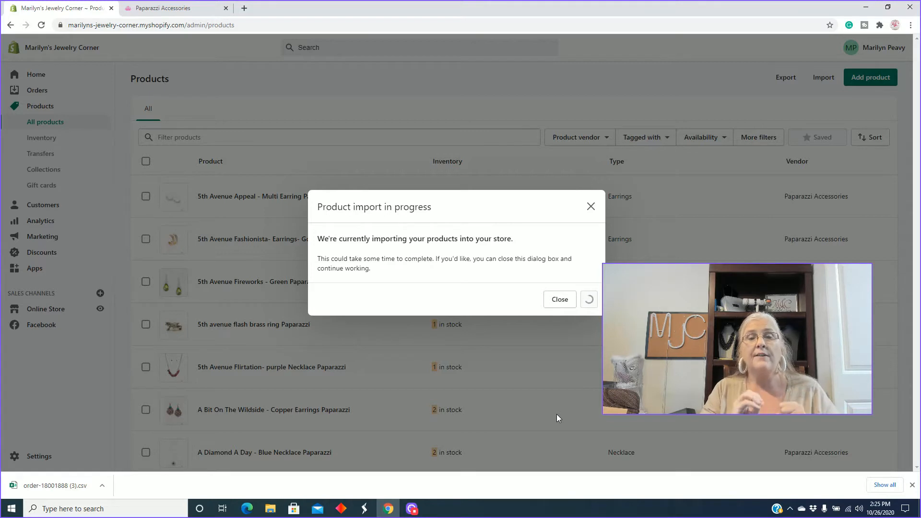
{"action": "left_click", "coordinate": [558, 299]}
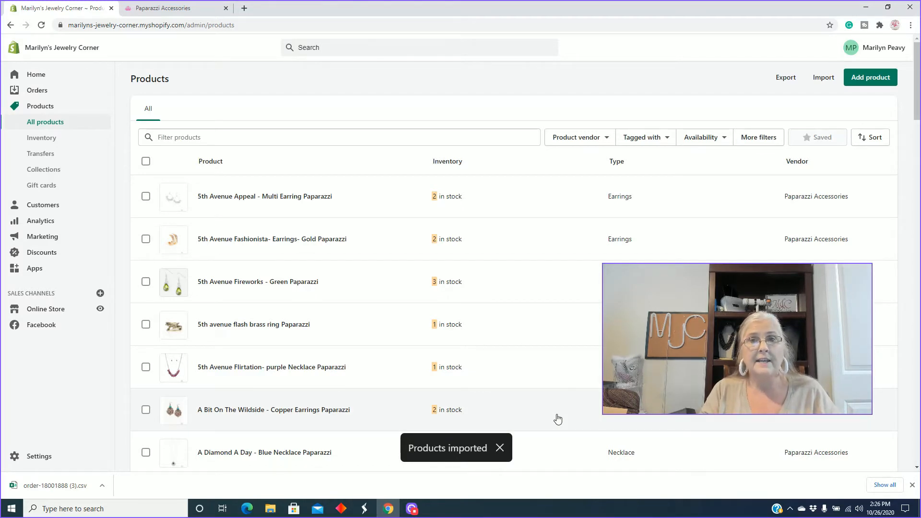
Sort the product list by Updated (newest first) after glancing at the Availability filter.
{"action": "left_click", "coordinate": [499, 448]}
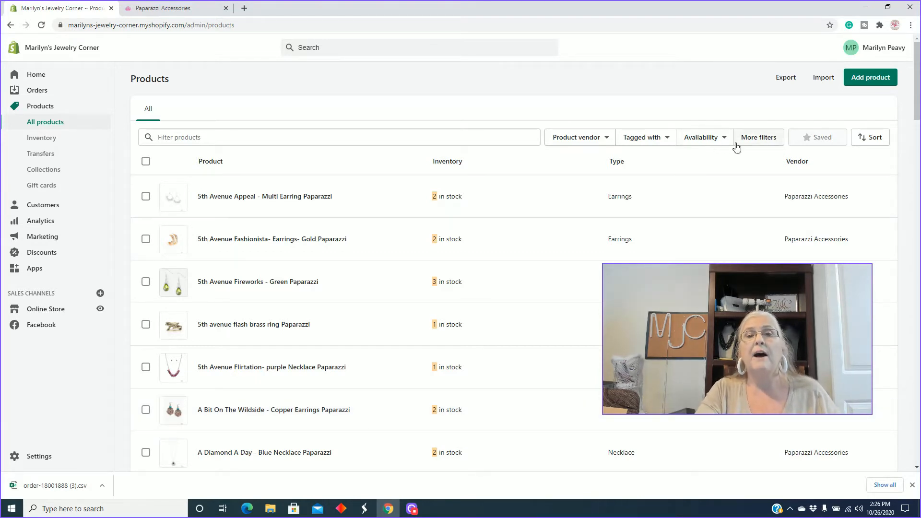
{"action": "left_click", "coordinate": [703, 137]}
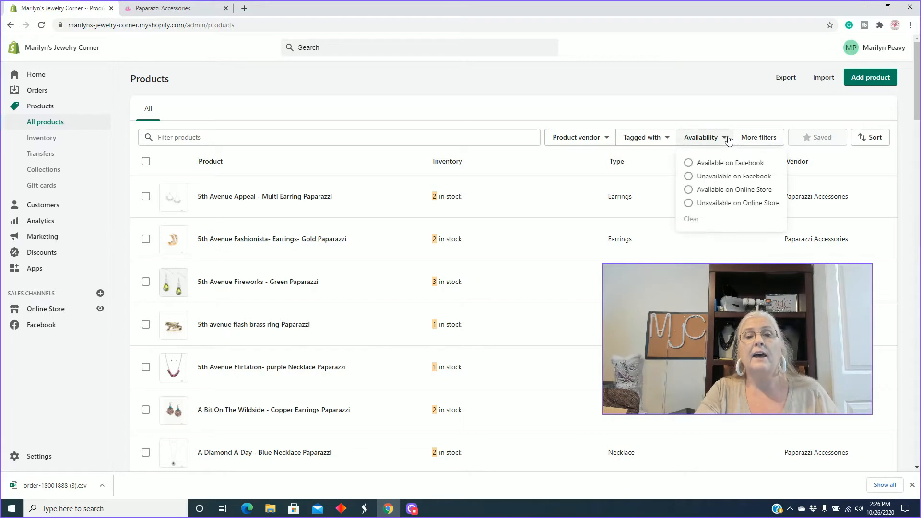
{"action": "left_click", "coordinate": [807, 158]}
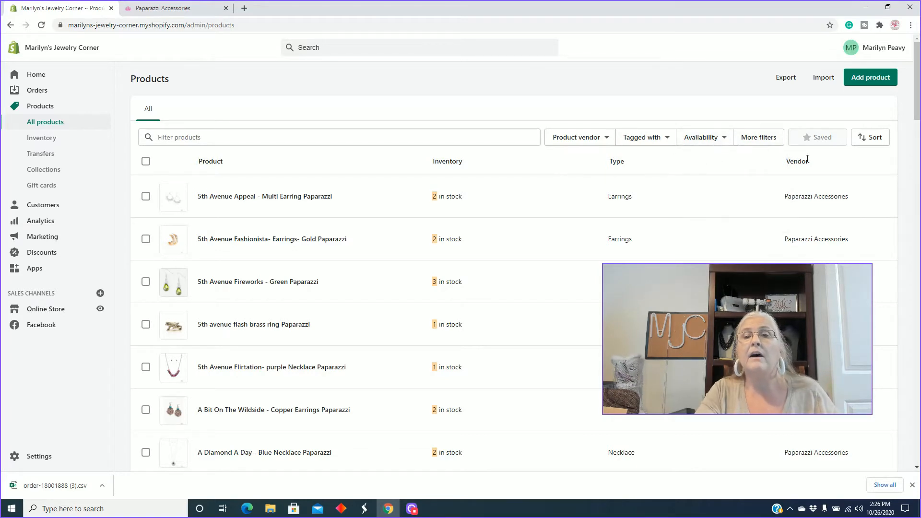
{"action": "left_click", "coordinate": [870, 137]}
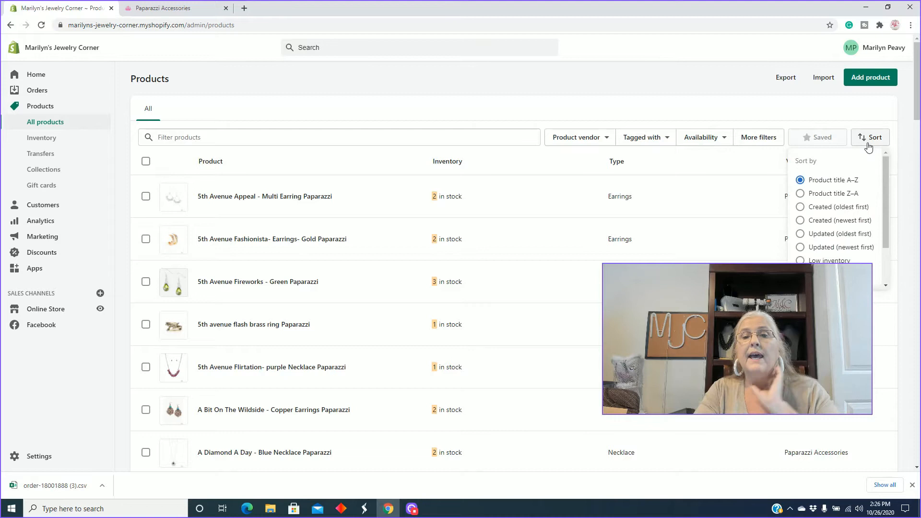
{"action": "scroll", "scroll_direction": "down", "scroll_amount": 3}
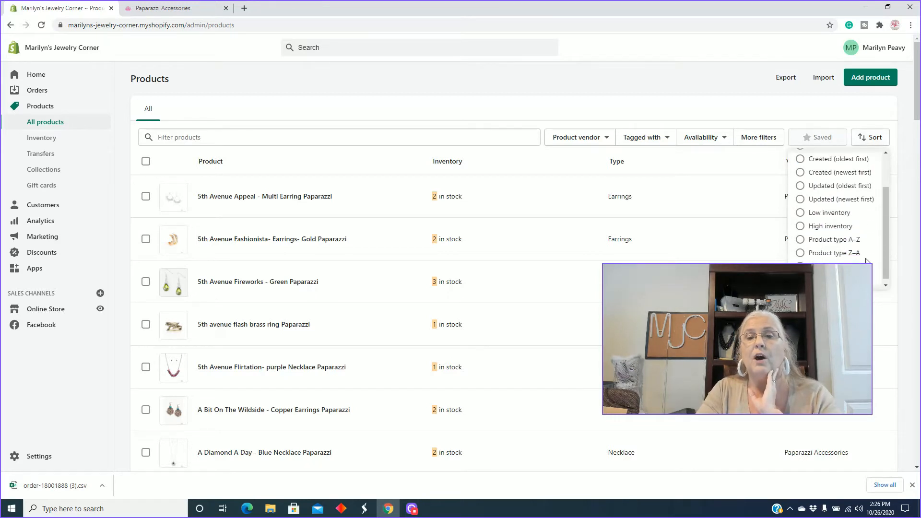
{"action": "scroll", "scroll_direction": "up", "scroll_amount": 3}
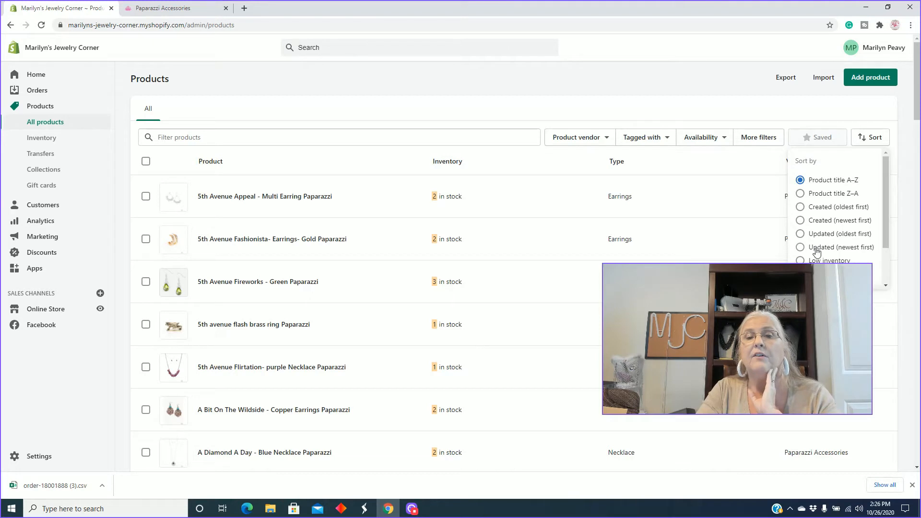
{"action": "left_click", "coordinate": [800, 247]}
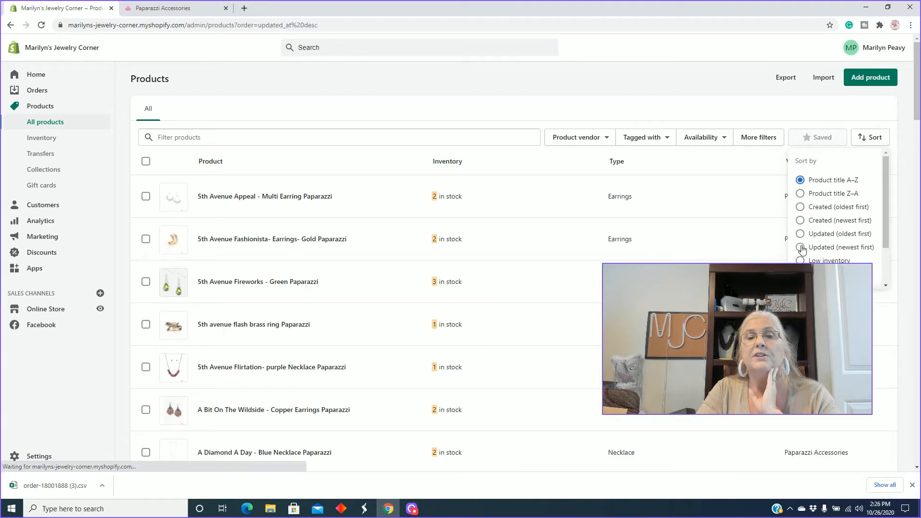
{"action": "left_click", "coordinate": [800, 247]}
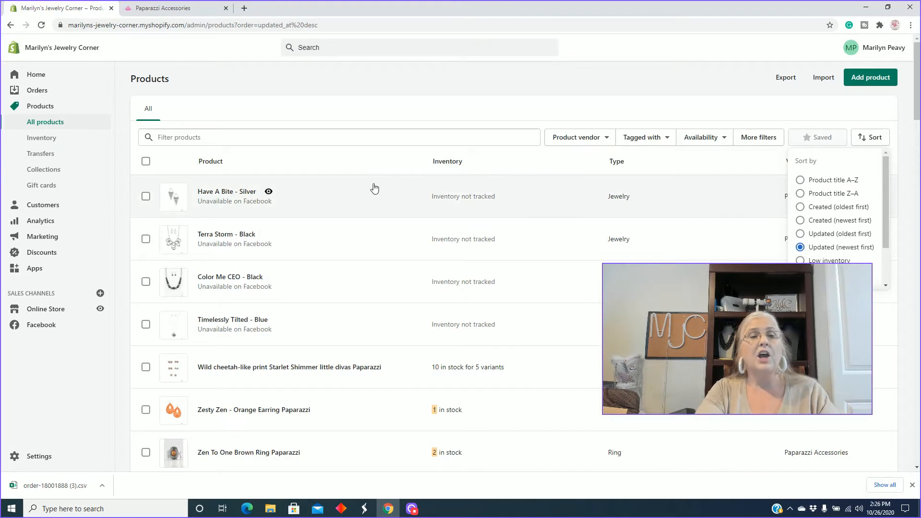
{"action": "mouse_move", "coordinate": [266, 204]}
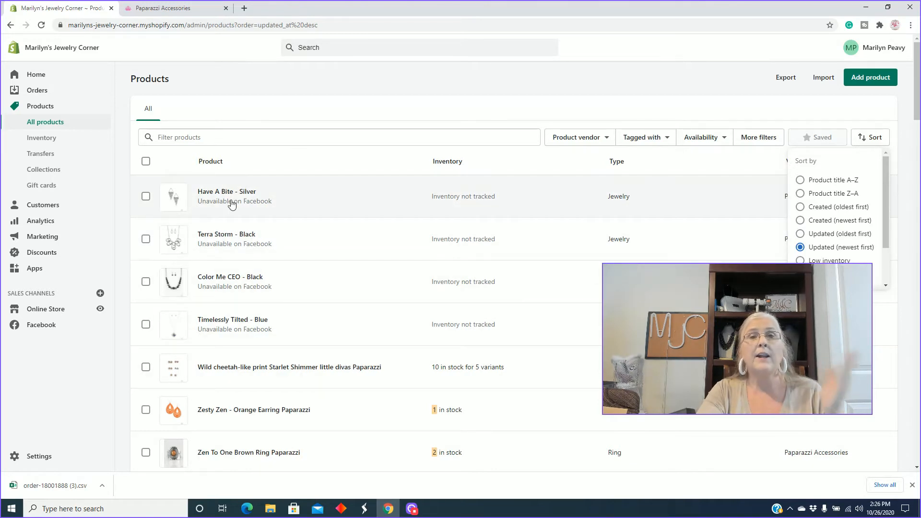
{"action": "mouse_move", "coordinate": [227, 192]}
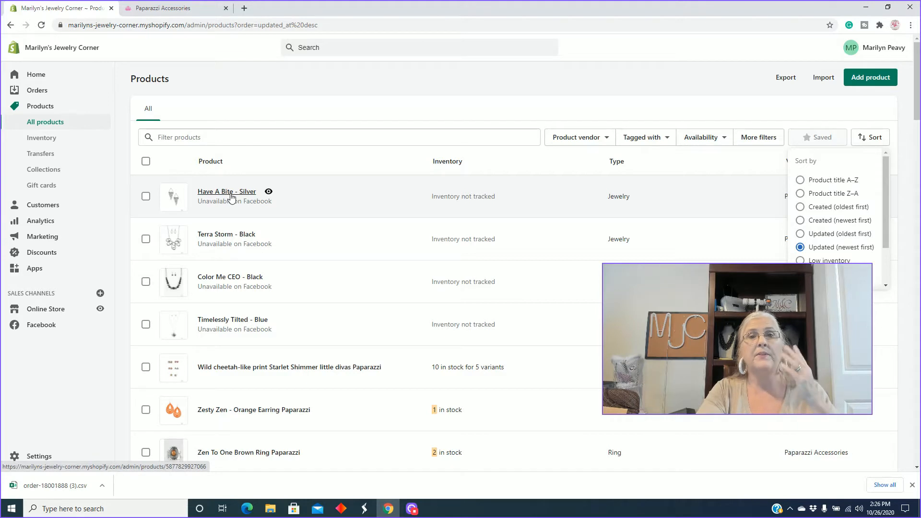
Open Have A Bite - Silver for editing and move down to its Pricing section.
{"action": "left_click", "coordinate": [226, 192]}
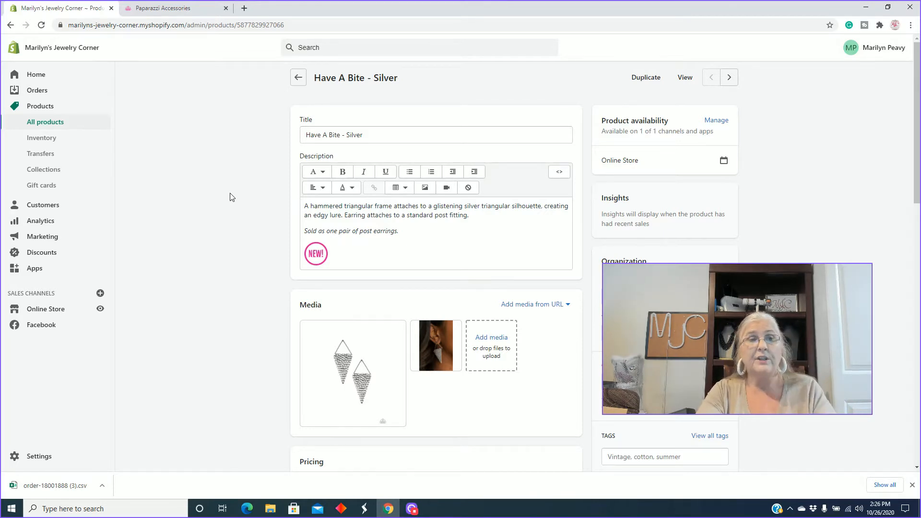
{"action": "mouse_move", "coordinate": [496, 453]}
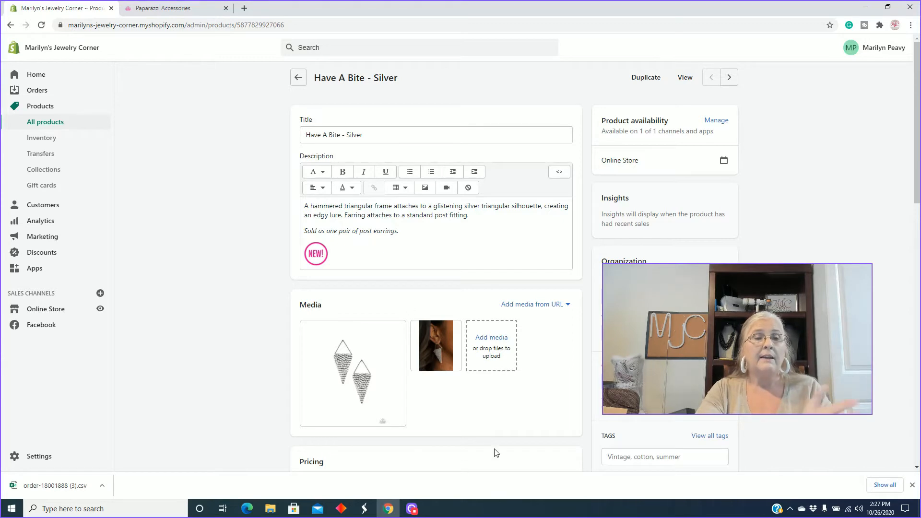
{"action": "scroll", "scroll_direction": "down", "scroll_amount": 3}
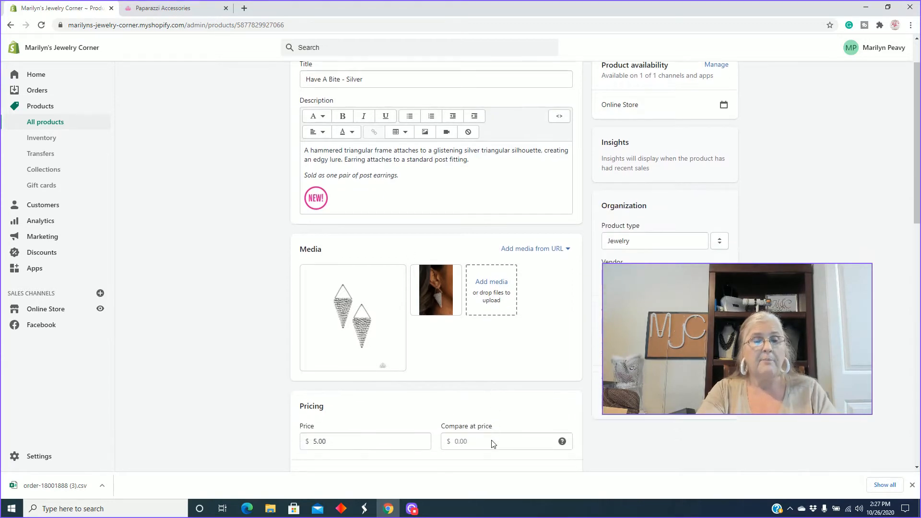
{"action": "scroll", "scroll_direction": "down", "scroll_amount": 3}
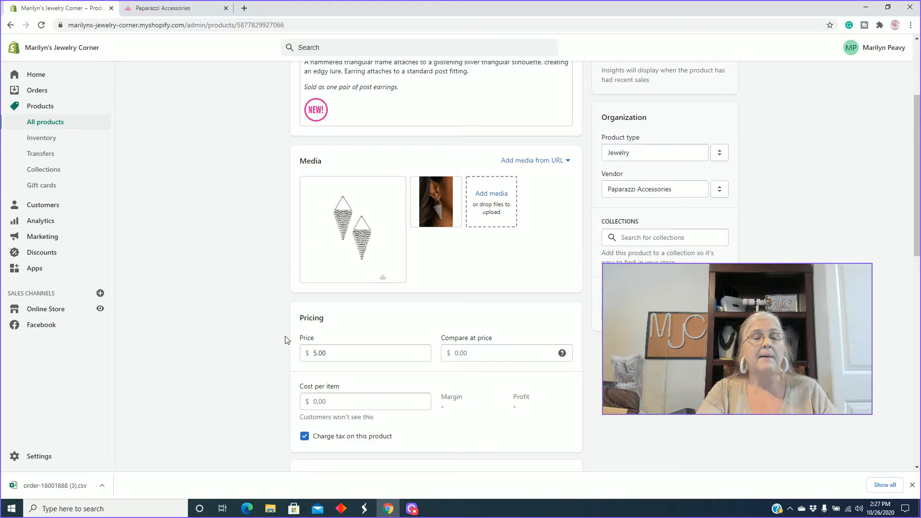
Enter a 2.75 cost per item and replace the SKU with E1001 on Have A Bite - Silver.
{"action": "left_click", "coordinate": [364, 401]}
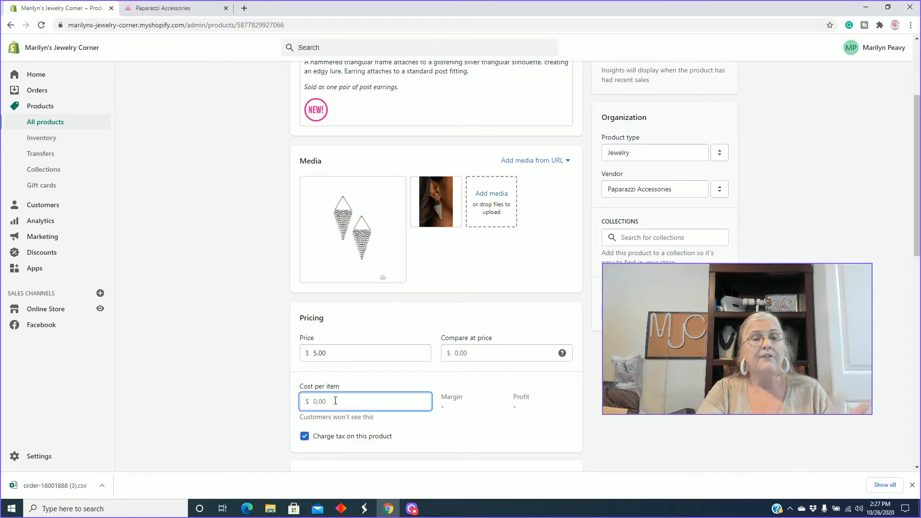
{"action": "type", "text": "2.75"}
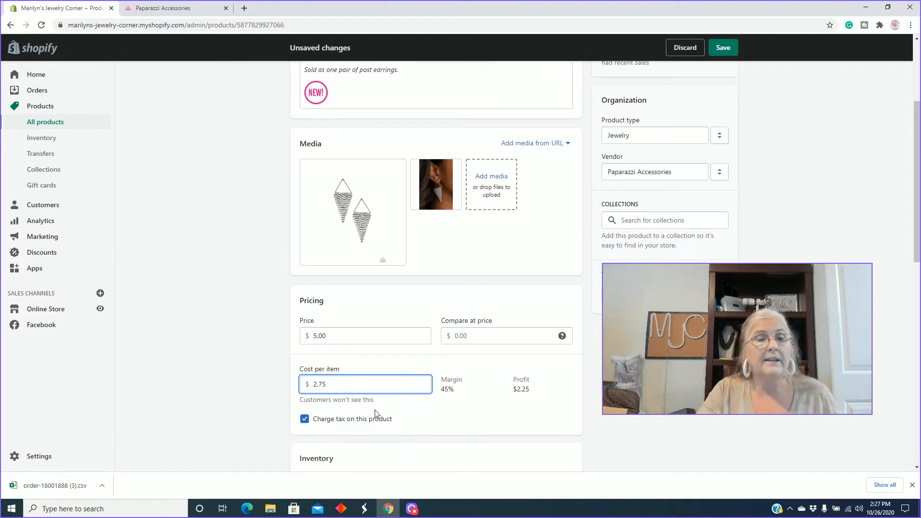
{"action": "scroll", "scroll_direction": "down", "scroll_amount": 3}
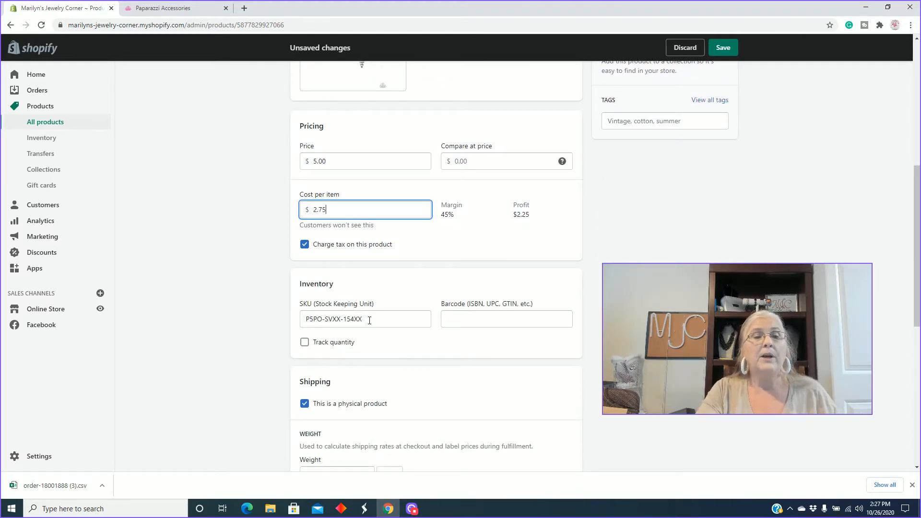
{"action": "double_click", "coordinate": [347, 319]}
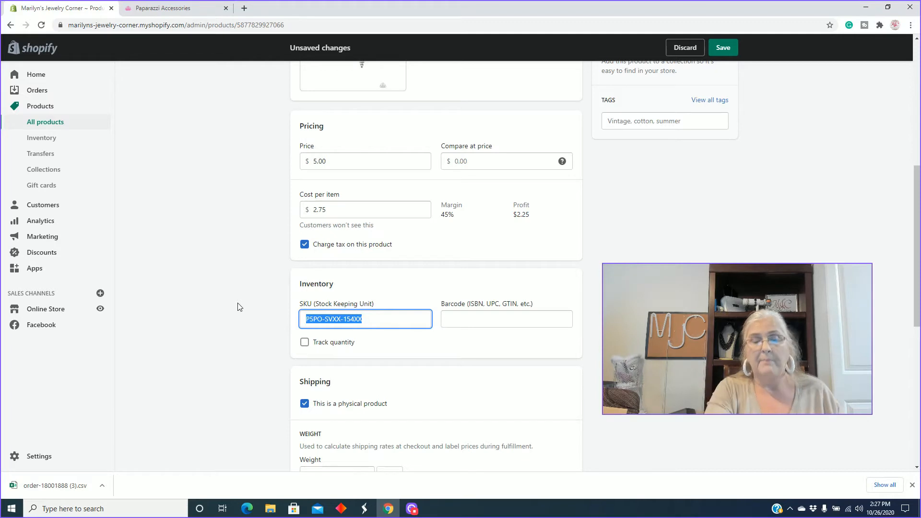
{"action": "type", "text": "100"}
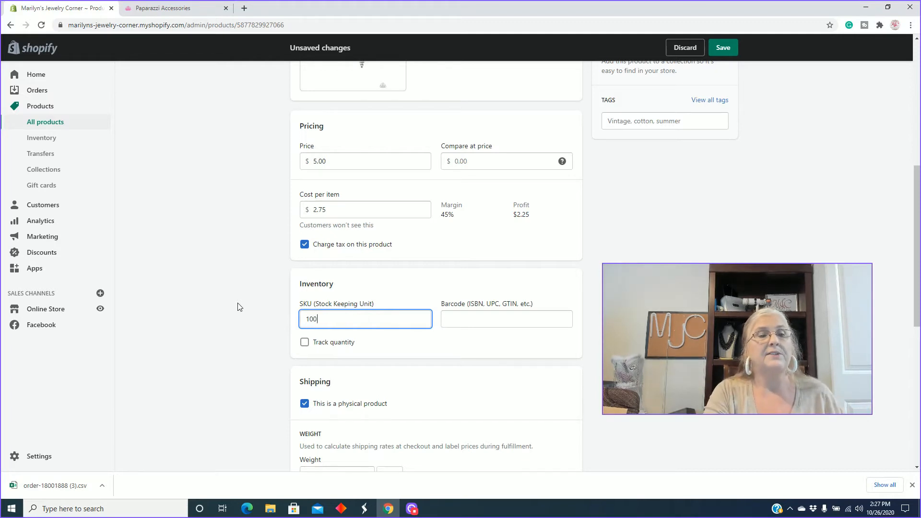
{"action": "type", "text": "1"}
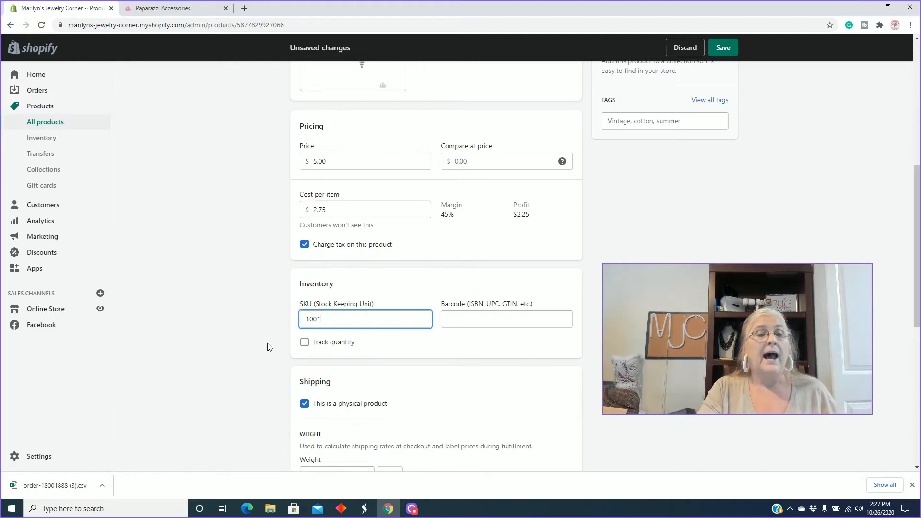
{"action": "scroll", "scroll_direction": "up", "scroll_amount": 3}
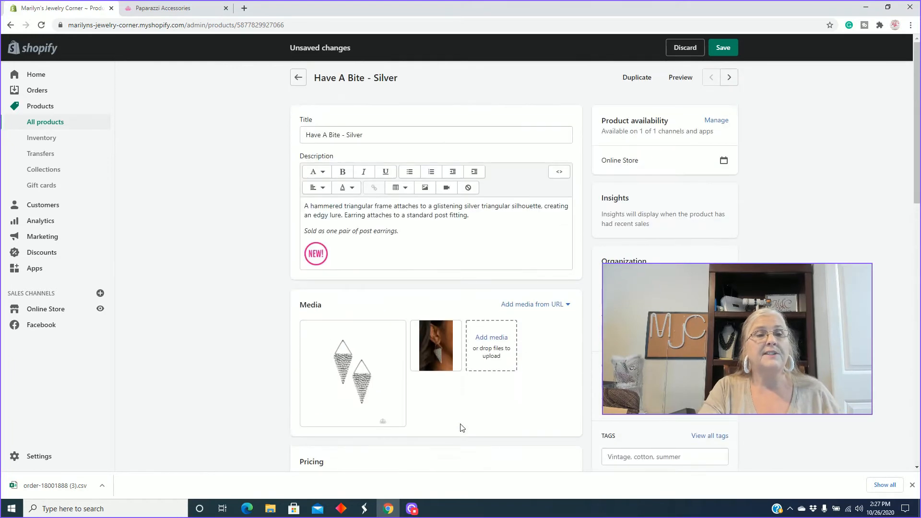
{"action": "scroll", "scroll_direction": "down", "scroll_amount": 3}
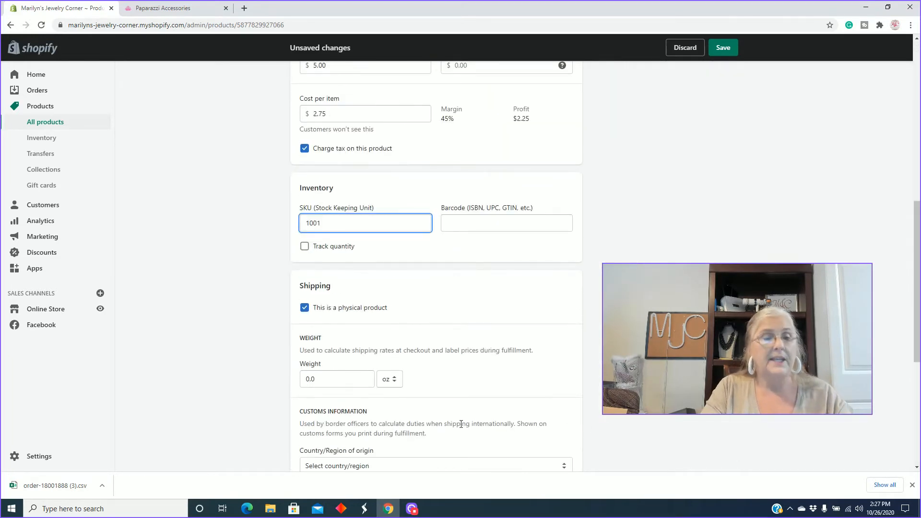
{"action": "type", "text": "E"}
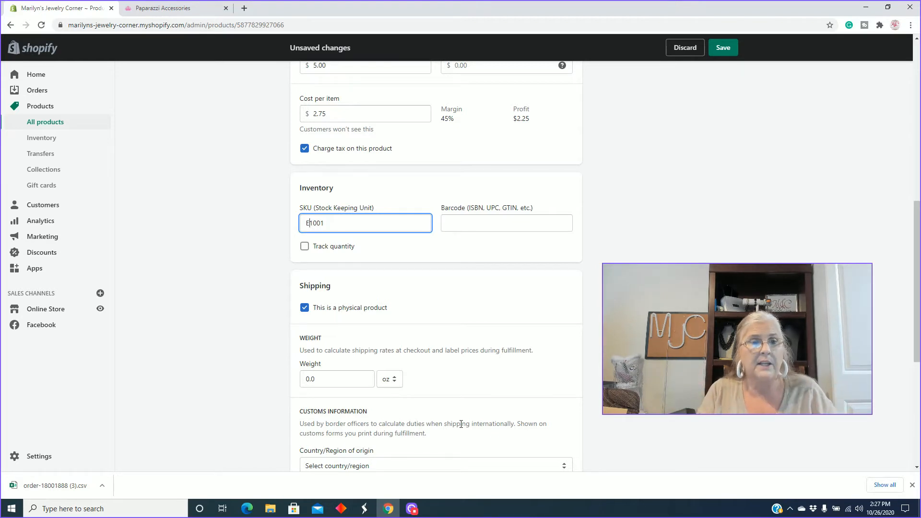
{"action": "type", "text": "1"}
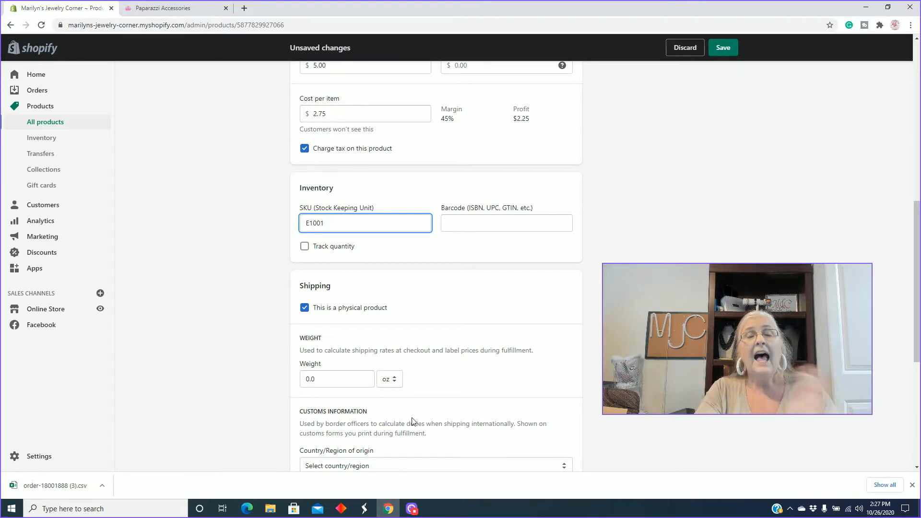
{"action": "mouse_move", "coordinate": [454, 414]}
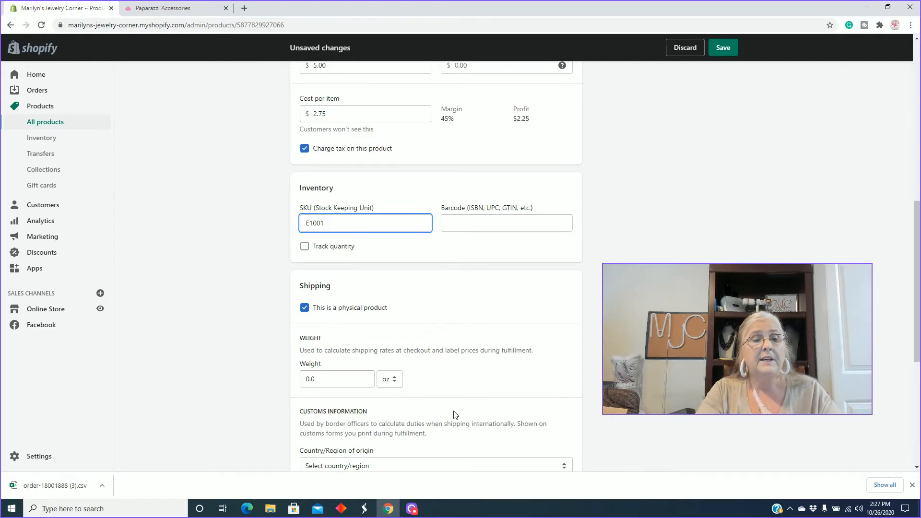
{"action": "scroll", "scroll_direction": "down", "scroll_amount": 3}
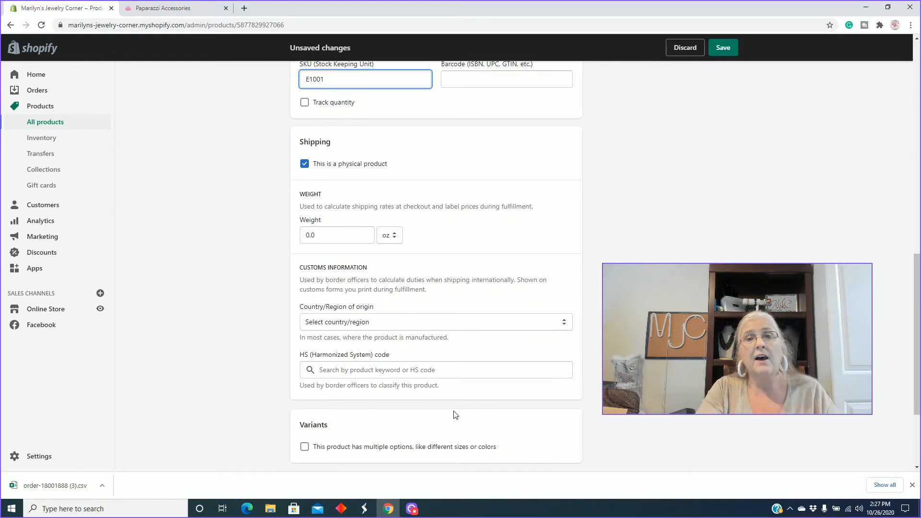
{"action": "scroll", "scroll_direction": "up", "scroll_amount": 3}
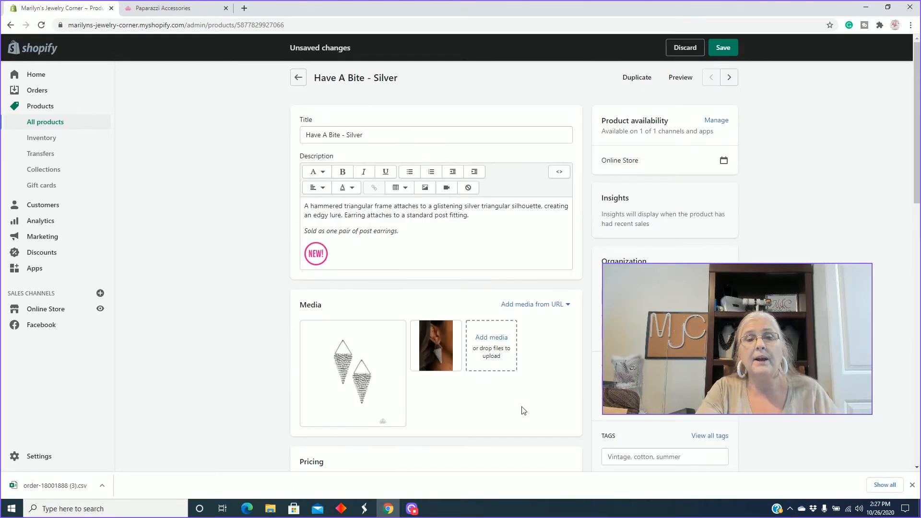
Lengthen the Terra Storm - Black necklace title and enter a 2.75 cost per item.
{"action": "left_click", "coordinate": [728, 77]}
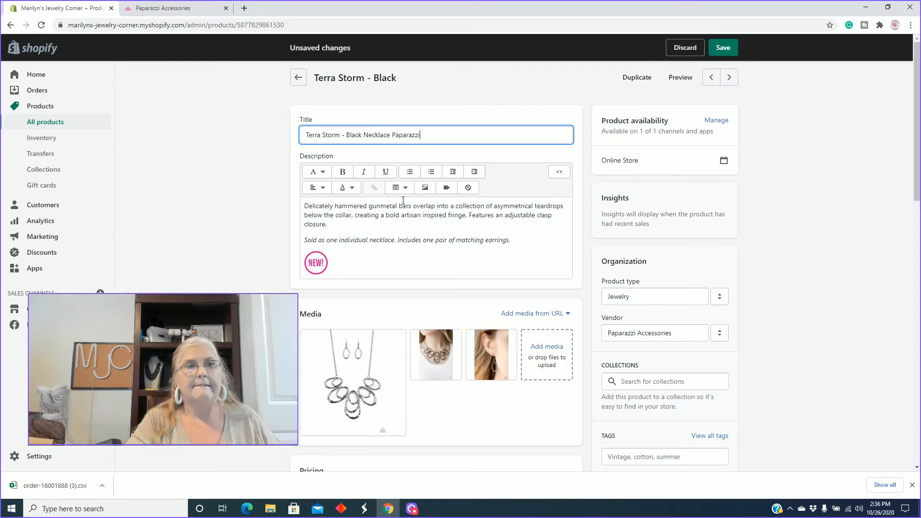
{"action": "mouse_move", "coordinate": [370, 186]}
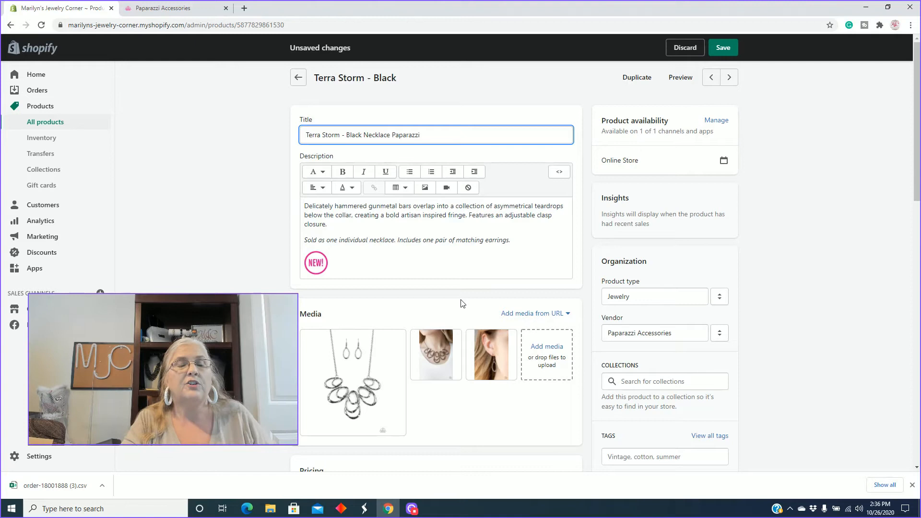
{"action": "mouse_move", "coordinate": [673, 206]}
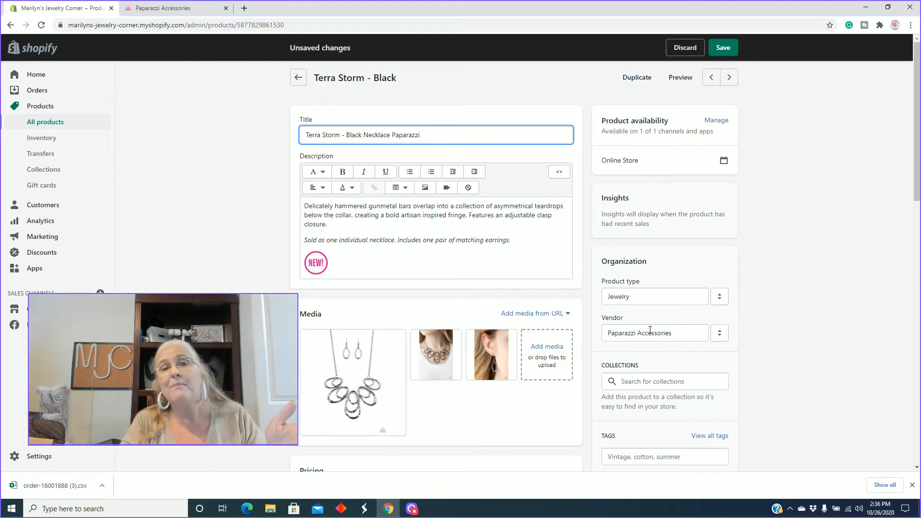
{"action": "scroll", "scroll_direction": "down", "scroll_amount": 3}
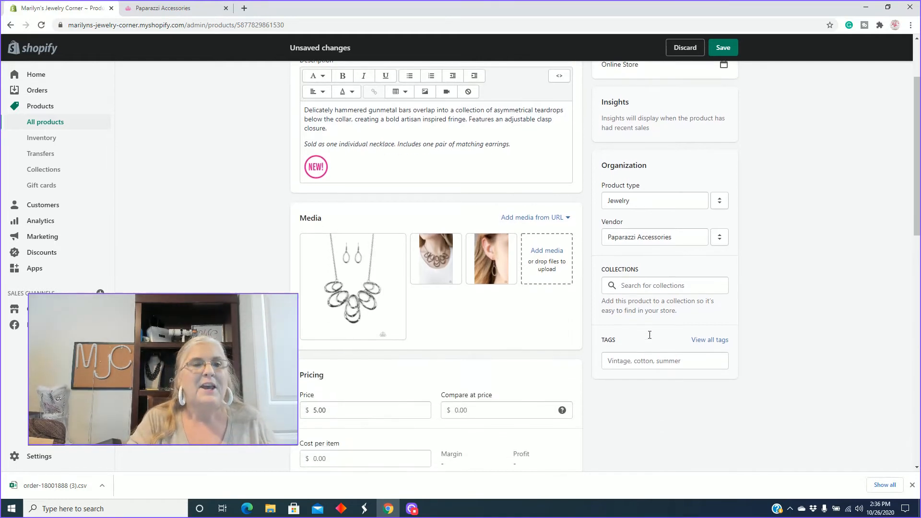
{"action": "scroll", "scroll_direction": "down", "scroll_amount": 3}
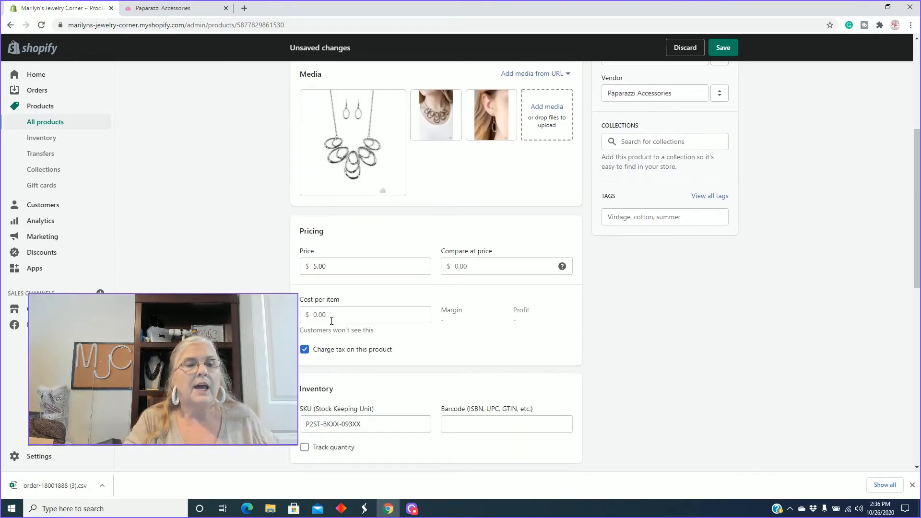
{"action": "type", "text": "2"}
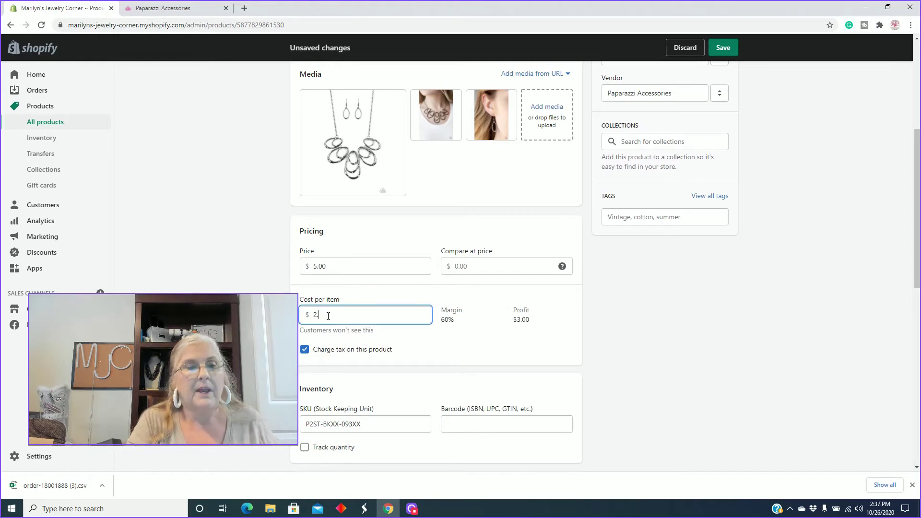
{"action": "type", "text": "75"}
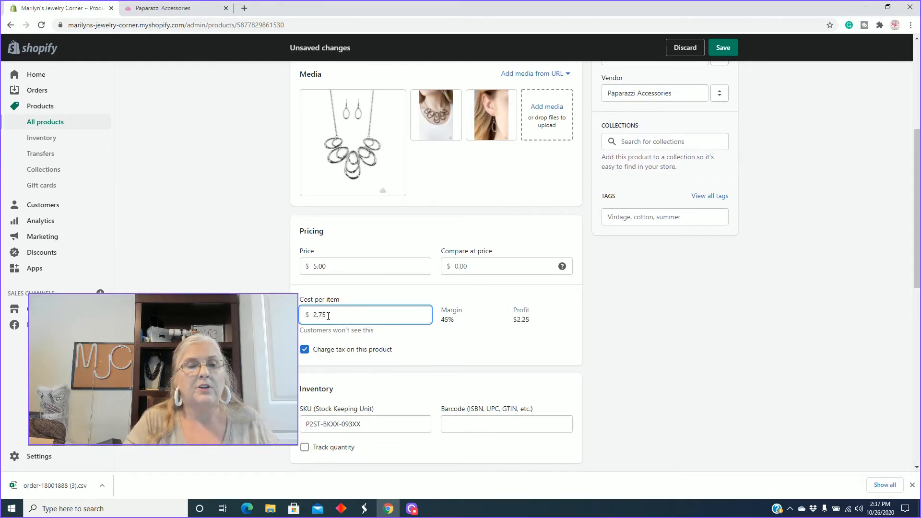
{"action": "scroll", "scroll_direction": "up", "scroll_amount": 3}
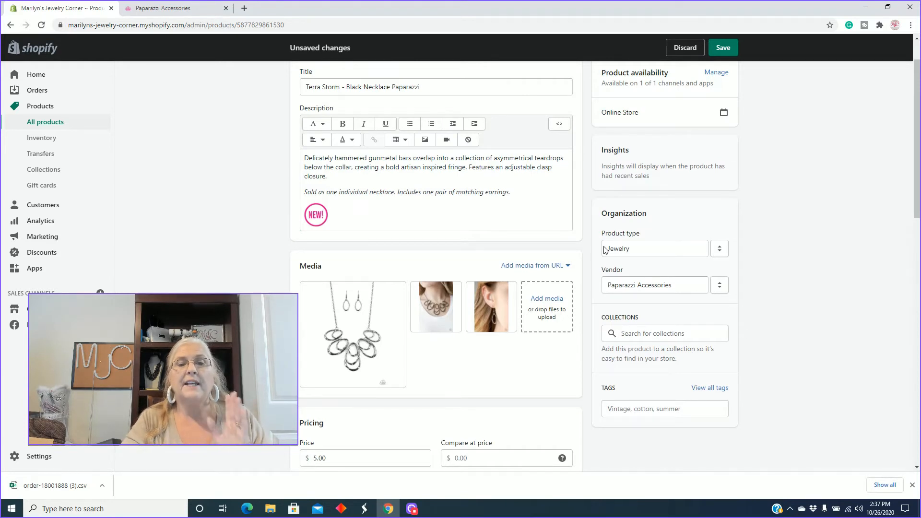
{"action": "scroll", "scroll_direction": "up", "scroll_amount": 3}
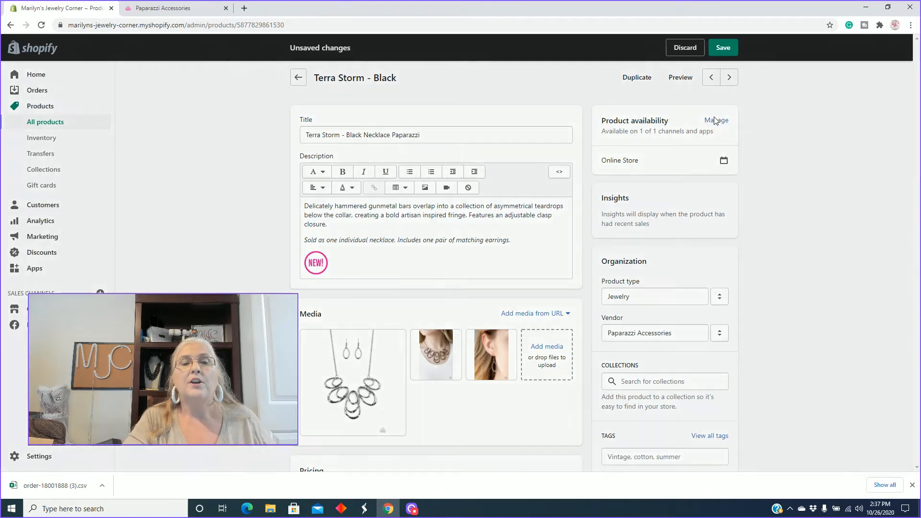
Add Facebook alongside Online Store in the necklace's sales channel availability.
{"action": "left_click", "coordinate": [716, 121]}
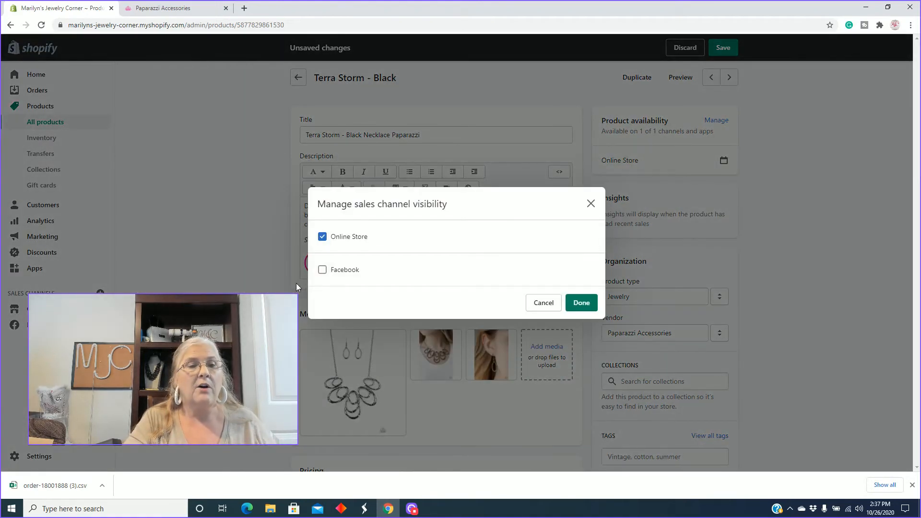
{"action": "mouse_move", "coordinate": [322, 271]}
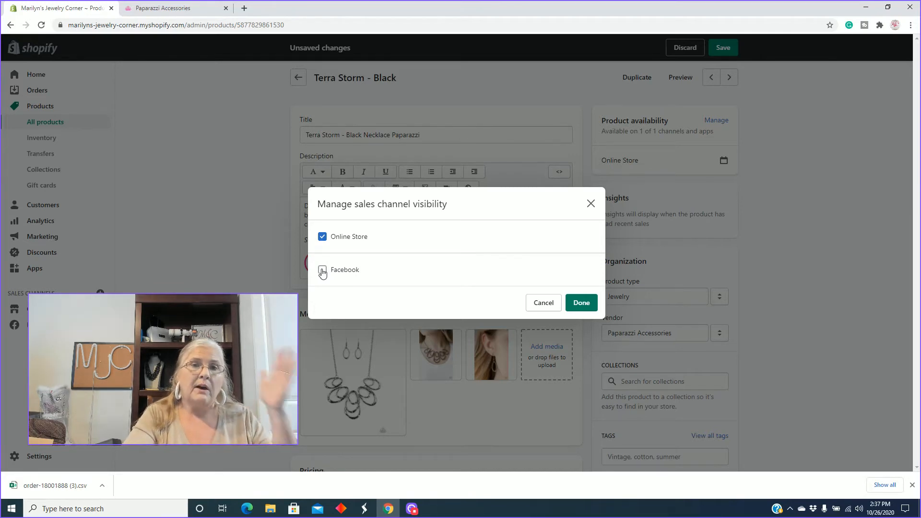
{"action": "left_click", "coordinate": [322, 270]}
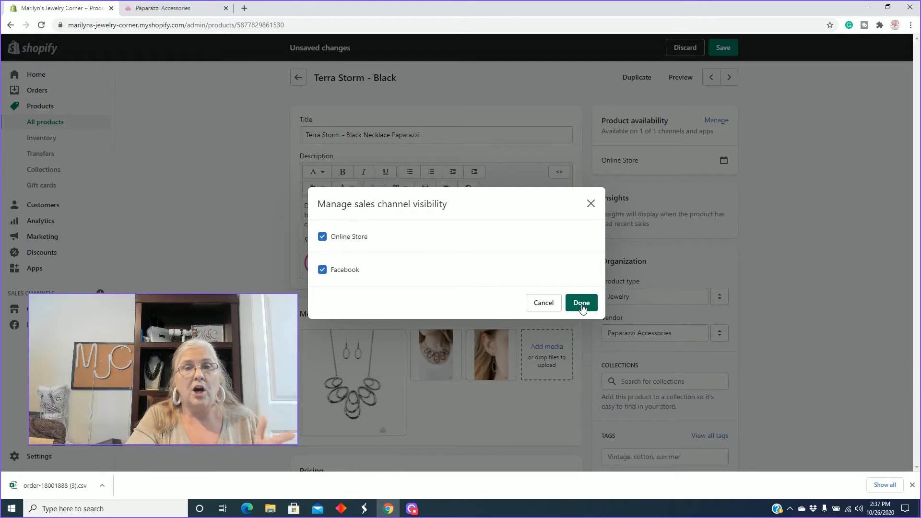
{"action": "left_click", "coordinate": [581, 302]}
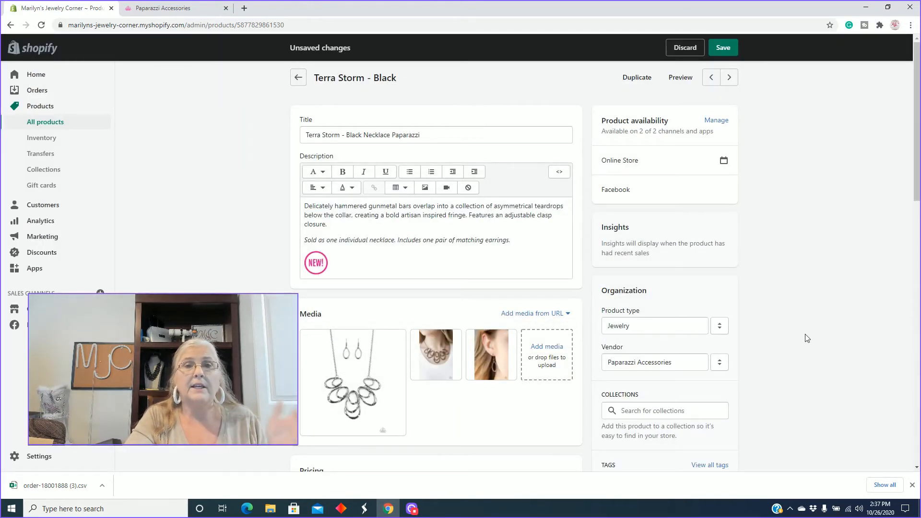
Switch Terra Storm - Black's product type from Jewelry to Necklace.
{"action": "scroll", "scroll_direction": "down", "scroll_amount": 3}
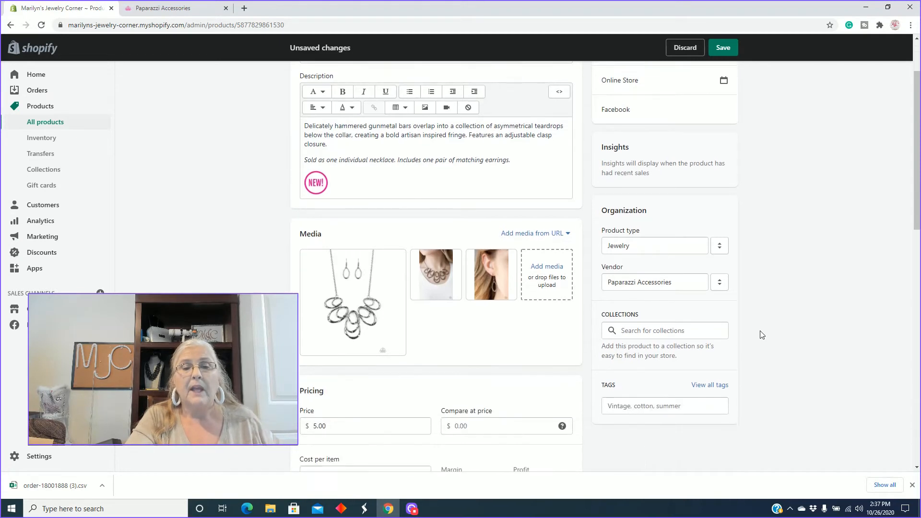
{"action": "scroll", "scroll_direction": "down", "scroll_amount": 3}
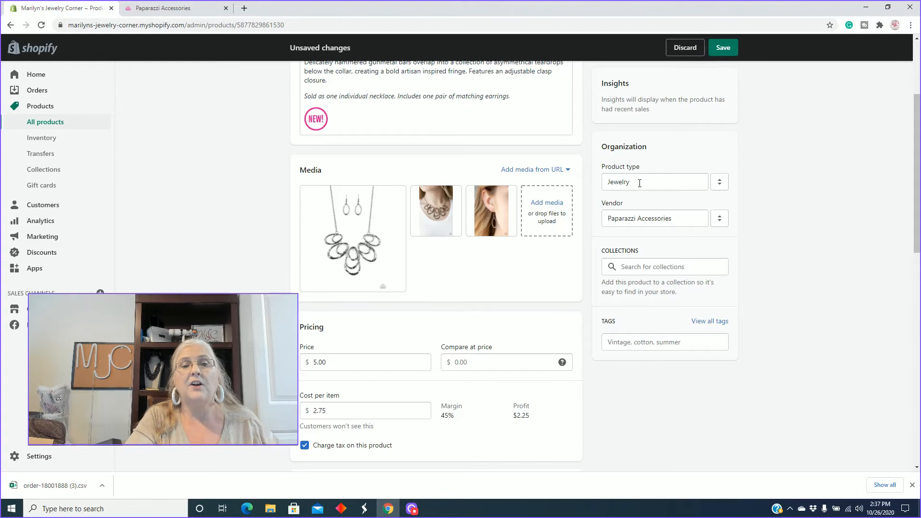
{"action": "mouse_move", "coordinate": [719, 182]}
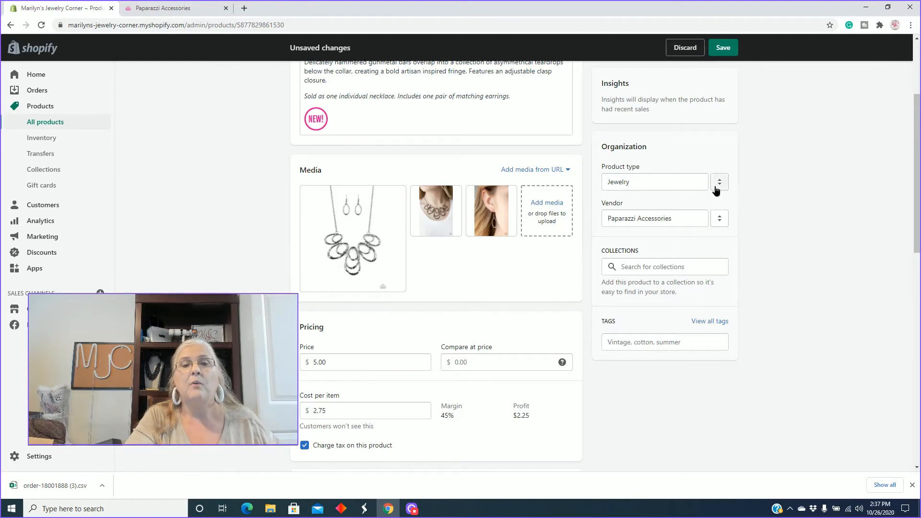
{"action": "left_click", "coordinate": [719, 182]}
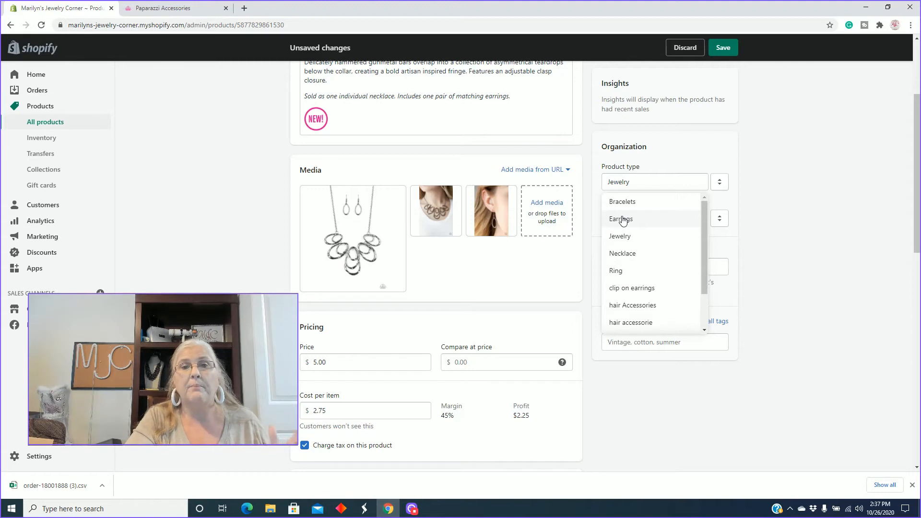
{"action": "left_click", "coordinate": [622, 253]}
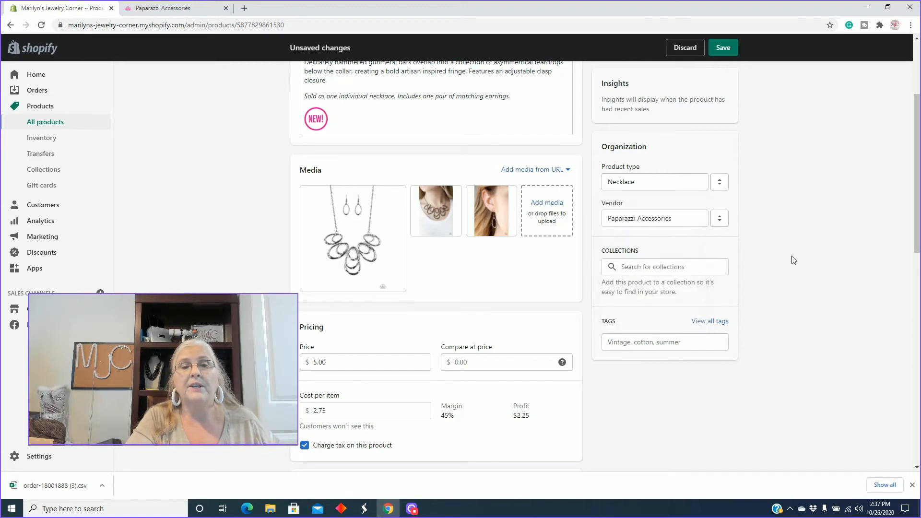
{"action": "mouse_move", "coordinate": [765, 285]}
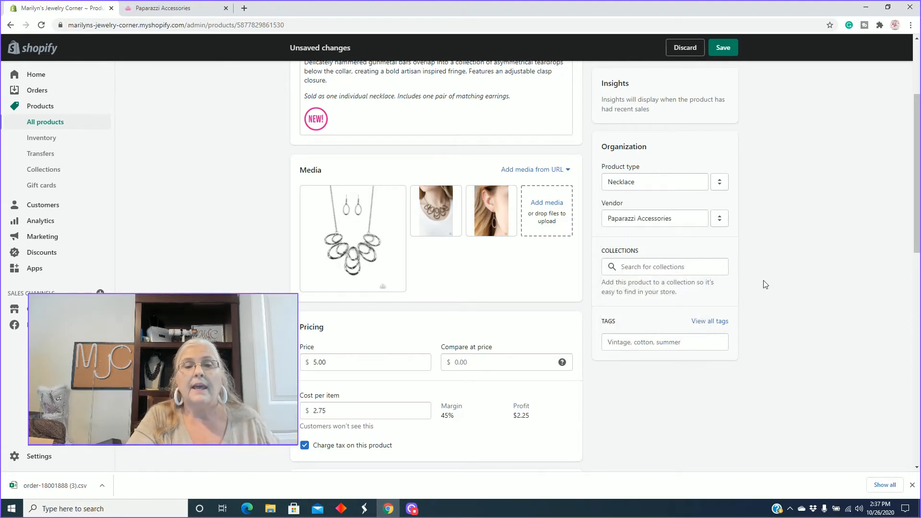
Tag the necklace with fall and new from the frequently used tags.
{"action": "left_click", "coordinate": [664, 341]}
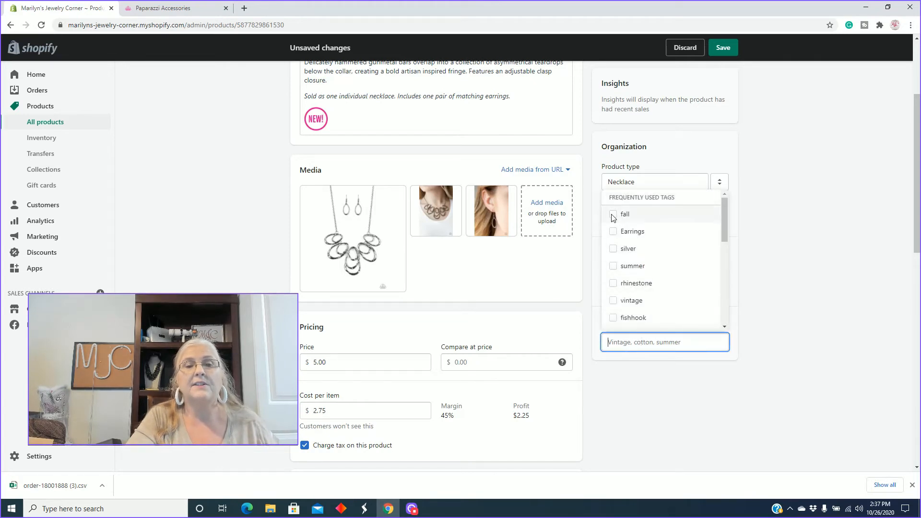
{"action": "left_click", "coordinate": [614, 214]}
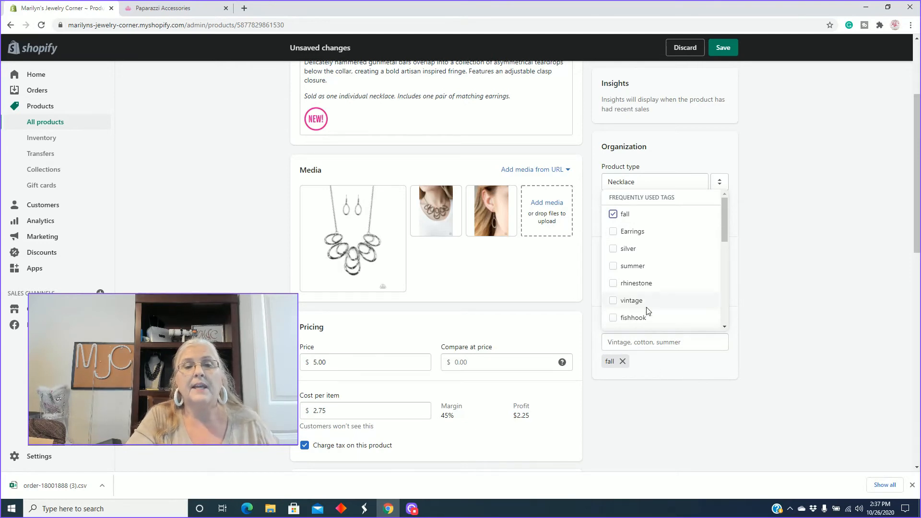
{"action": "scroll", "scroll_direction": "down", "scroll_amount": 3}
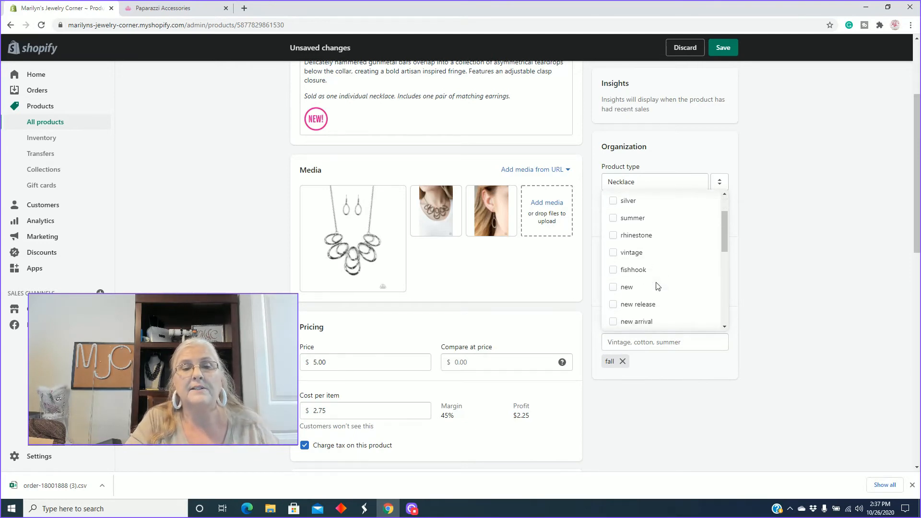
{"action": "scroll", "scroll_direction": "down", "scroll_amount": 3}
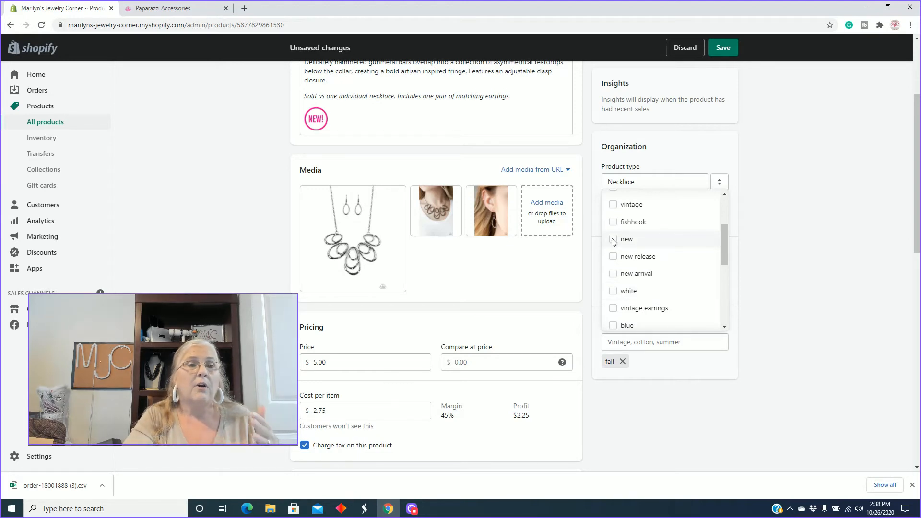
{"action": "left_click", "coordinate": [613, 239]}
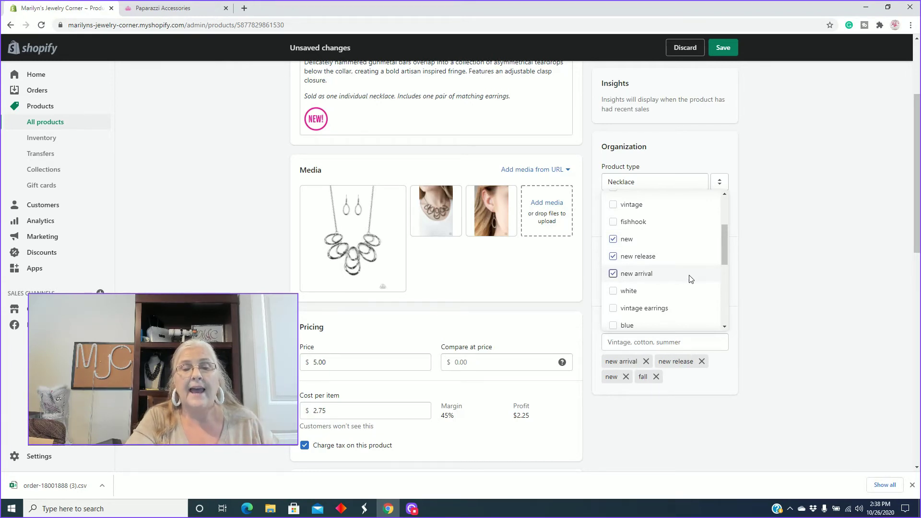
Add the necklace and gunmetal tags further down the list.
{"action": "scroll", "scroll_direction": "down", "scroll_amount": 3}
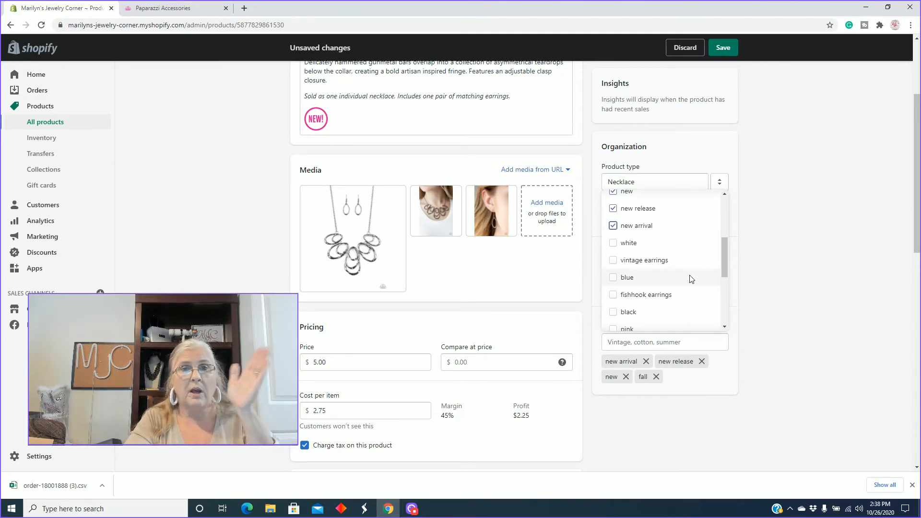
{"action": "scroll", "scroll_direction": "down", "scroll_amount": 3}
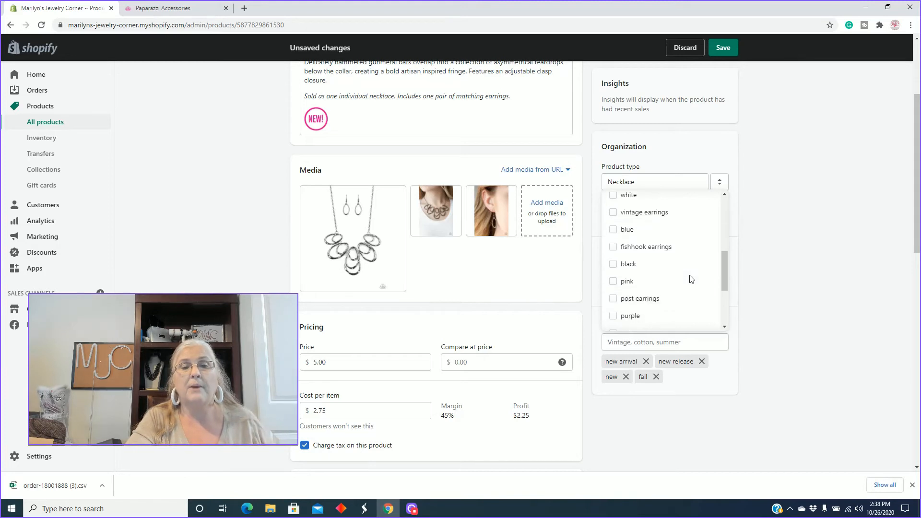
{"action": "scroll", "scroll_direction": "down", "scroll_amount": 3}
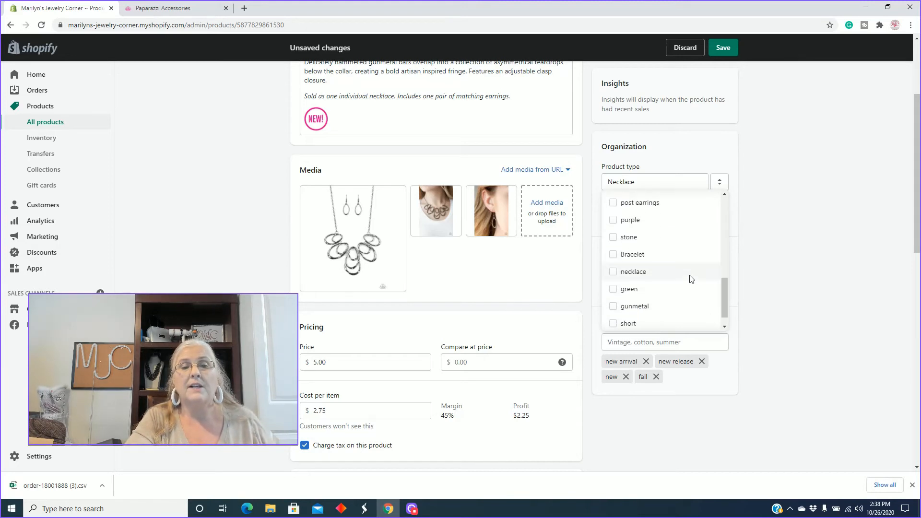
{"action": "left_click", "coordinate": [633, 272]}
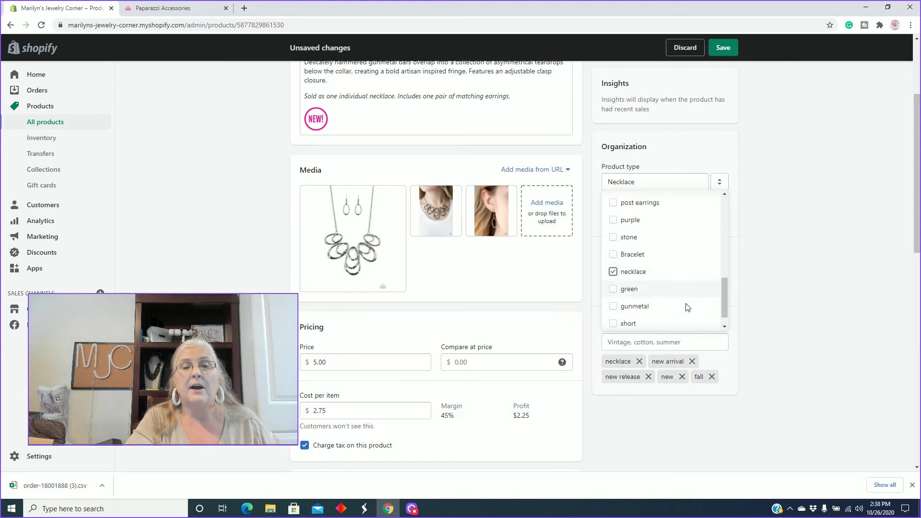
{"action": "left_click", "coordinate": [613, 306]}
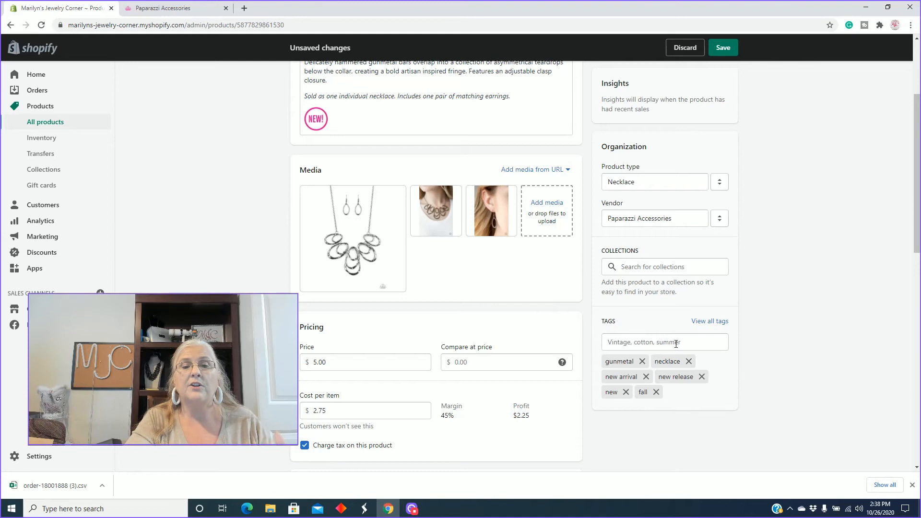
Add a new tag 'hammered' to the Terra Storm necklace.
{"action": "left_click", "coordinate": [664, 342]}
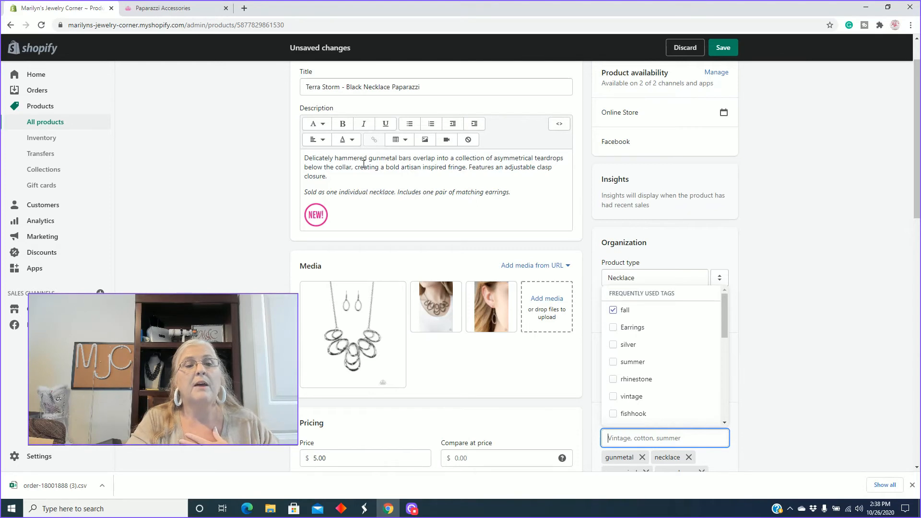
{"action": "scroll", "scroll_direction": "down", "scroll_amount": 3}
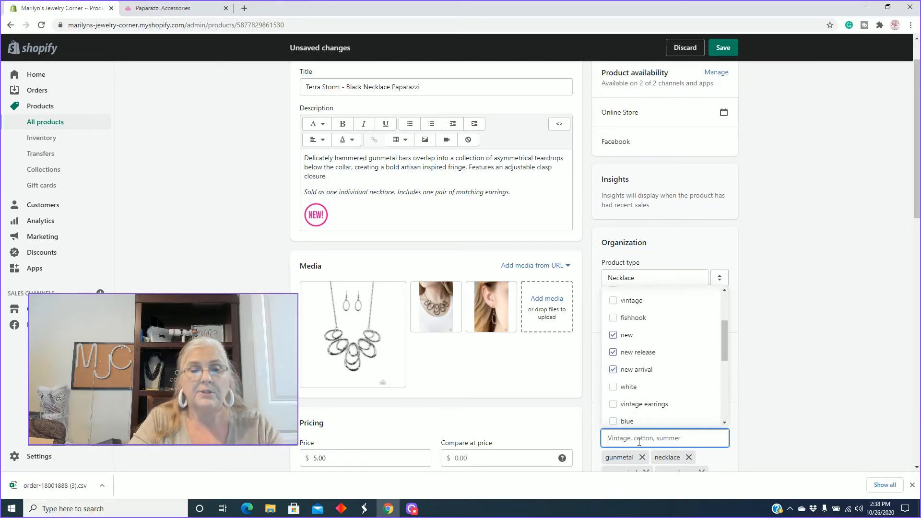
{"action": "type", "text": "hamm"}
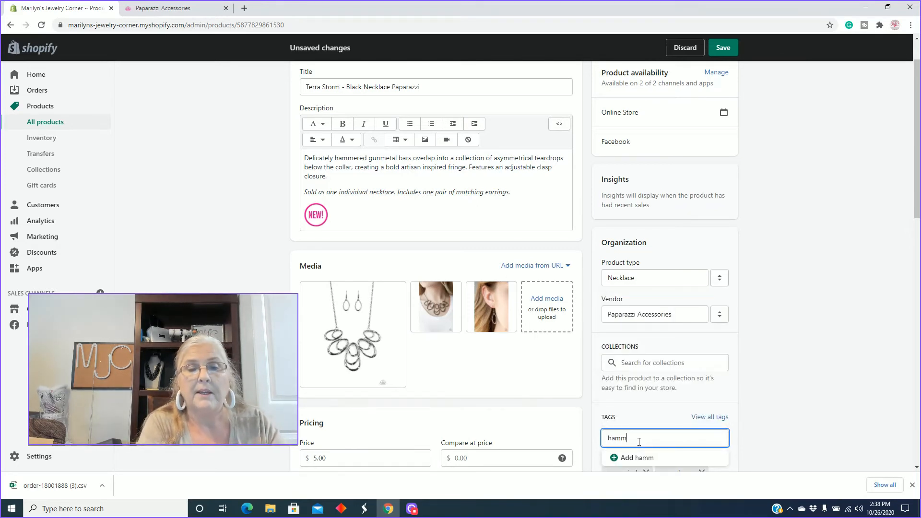
{"action": "type", "text": "ered"}
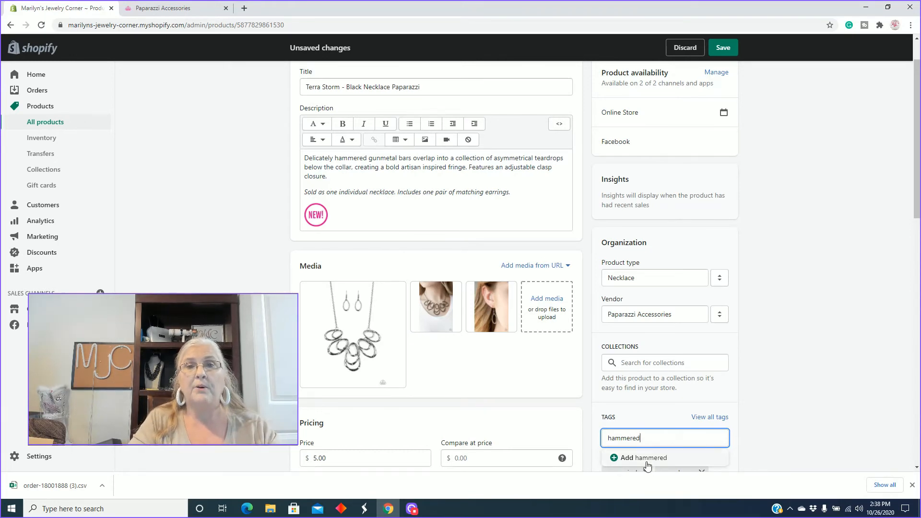
{"action": "left_click", "coordinate": [643, 458]}
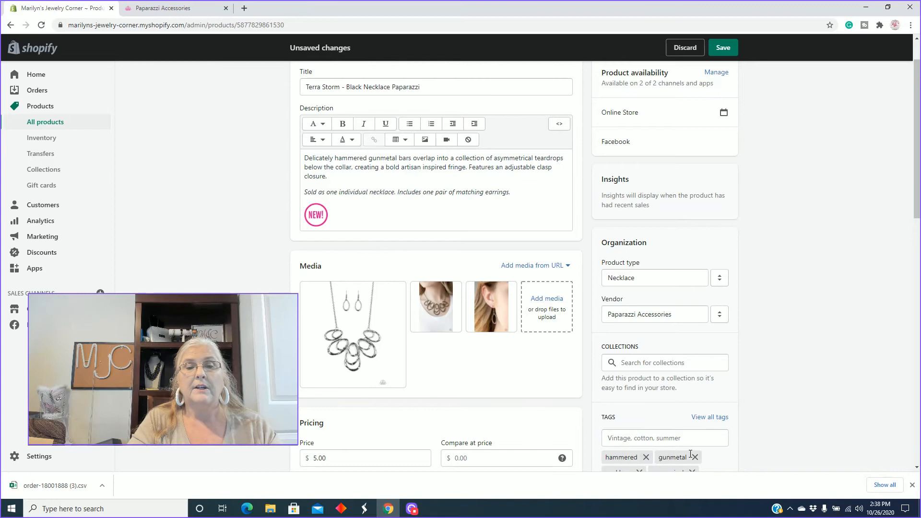
{"action": "mouse_move", "coordinate": [767, 407]}
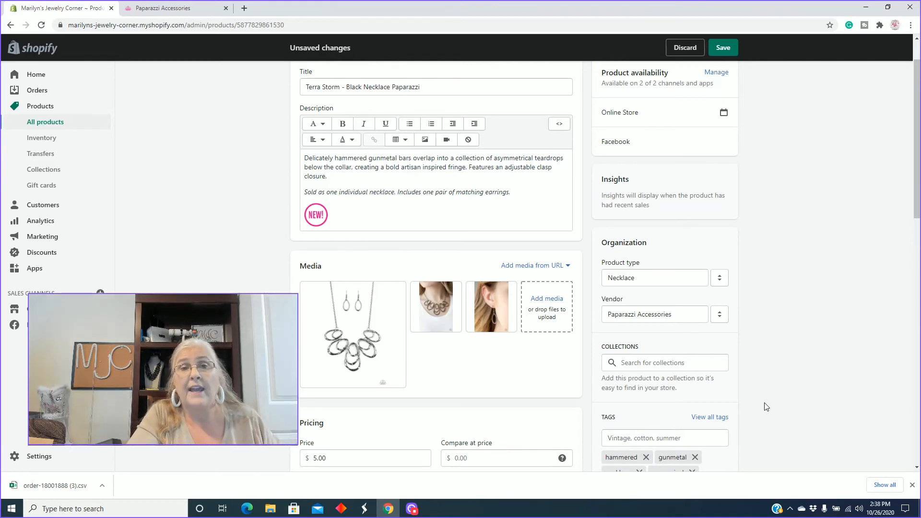
Turn on Track quantity in Inventory and raise the available count to 2.
{"action": "scroll", "scroll_direction": "down", "scroll_amount": 3}
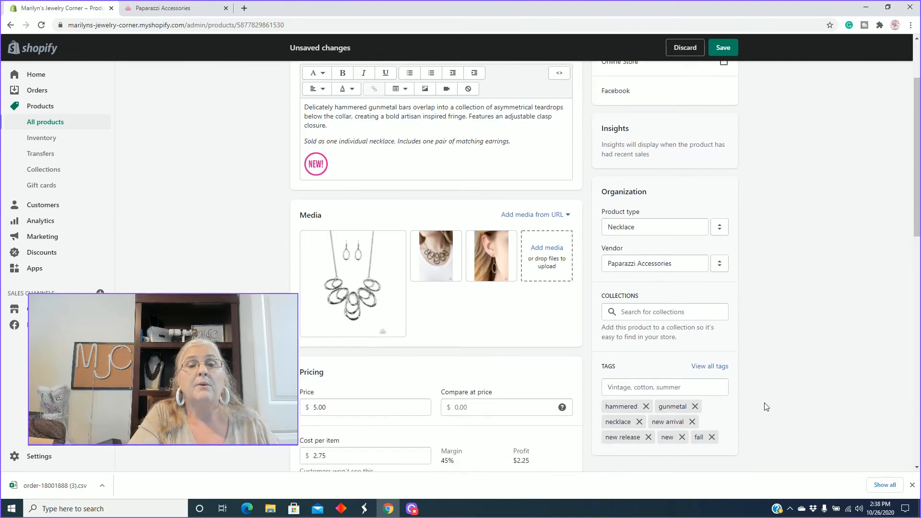
{"action": "scroll", "scroll_direction": "down", "scroll_amount": 3}
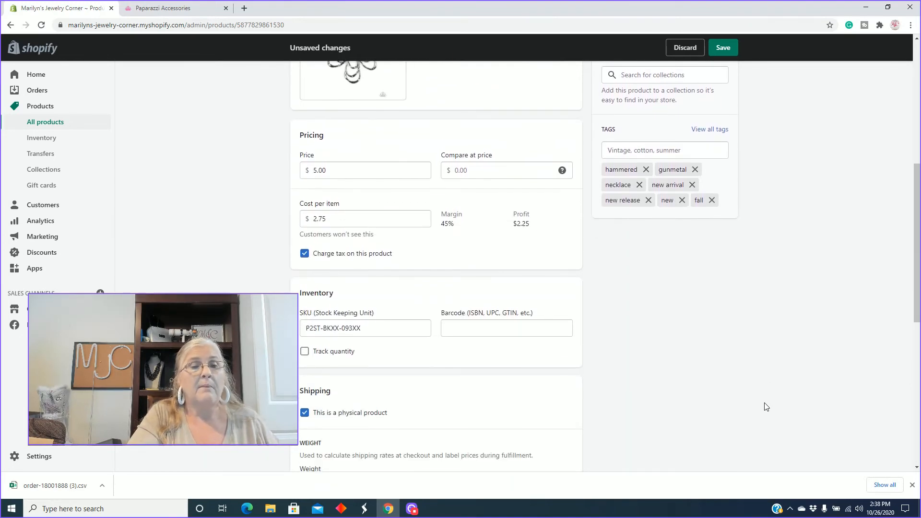
{"action": "scroll", "scroll_direction": "up", "scroll_amount": 3}
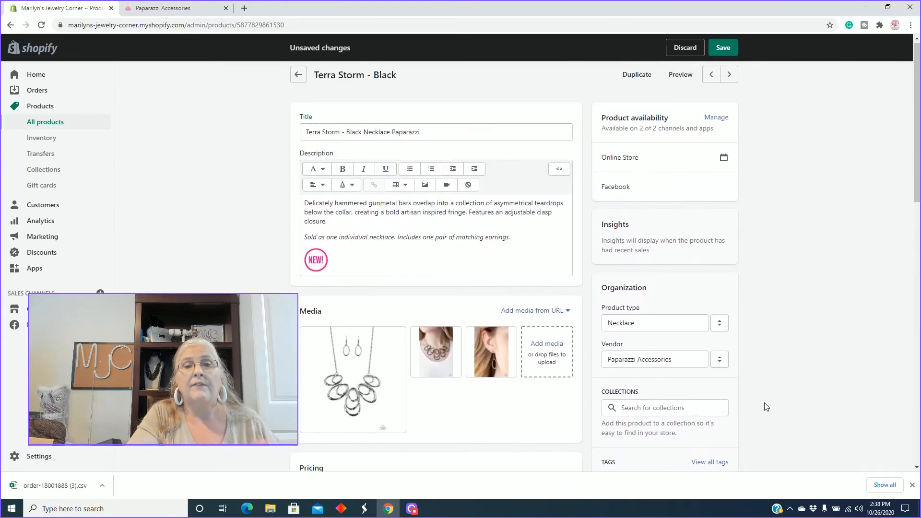
{"action": "scroll", "scroll_direction": "down", "scroll_amount": 3}
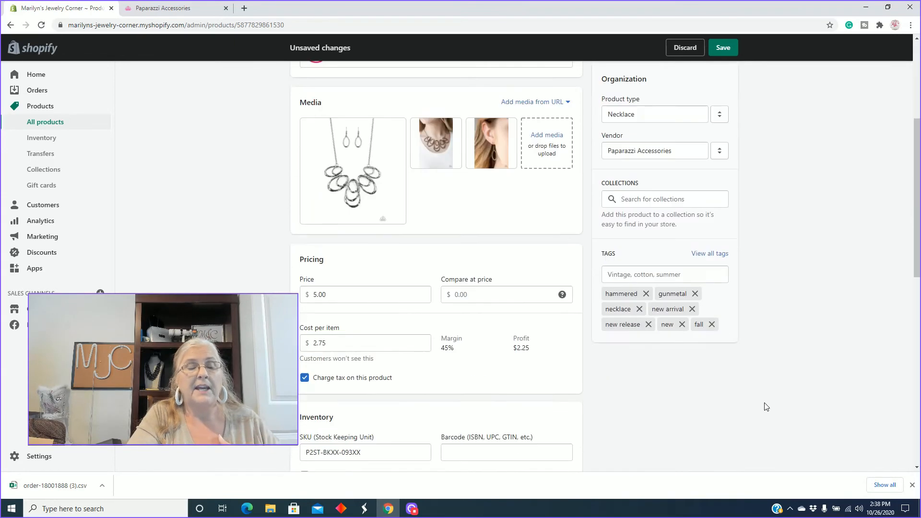
{"action": "scroll", "scroll_direction": "down", "scroll_amount": 3}
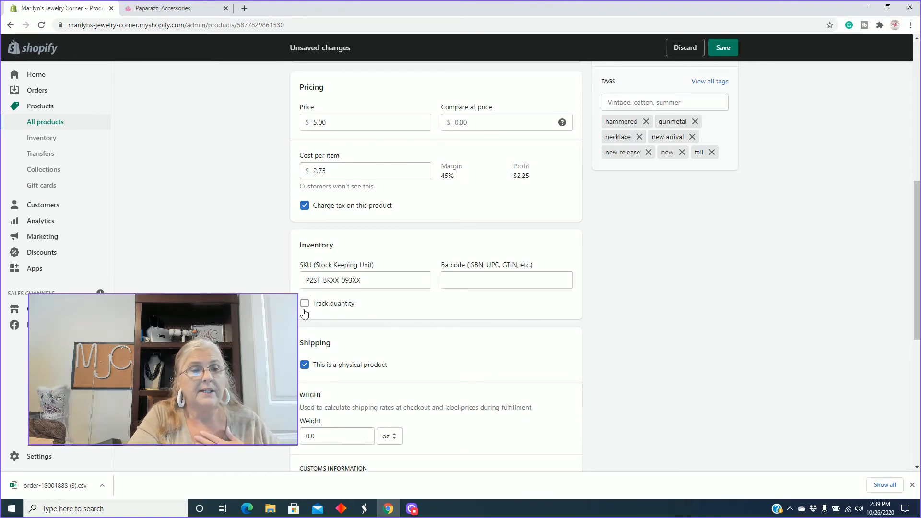
{"action": "left_click", "coordinate": [304, 304]}
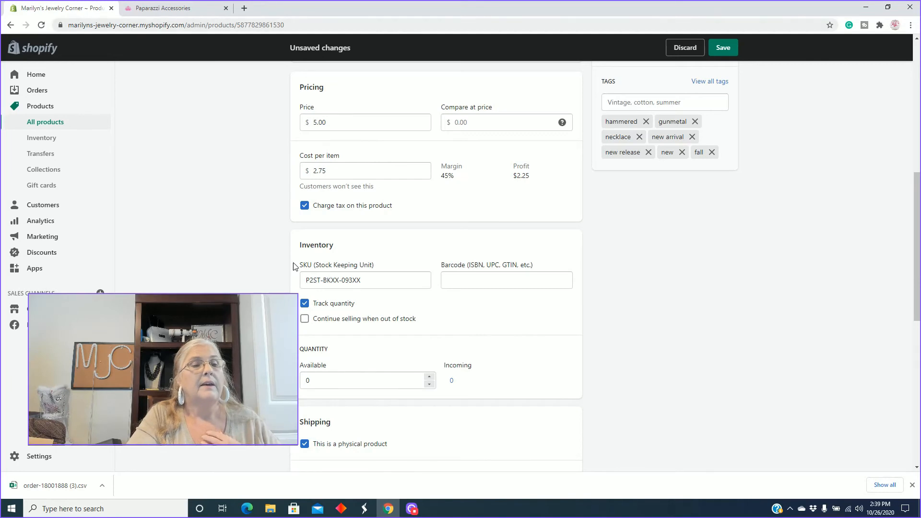
{"action": "left_click", "coordinate": [412, 508]}
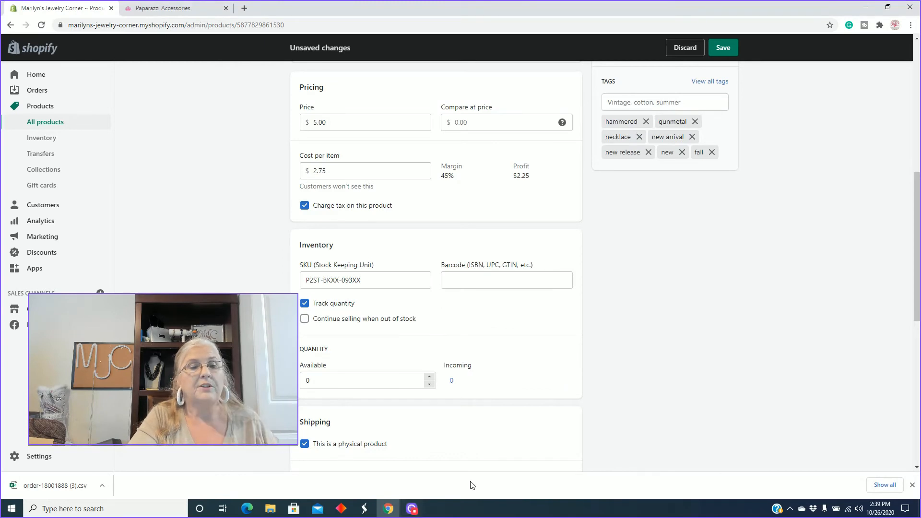
{"action": "left_click", "coordinate": [429, 377]}
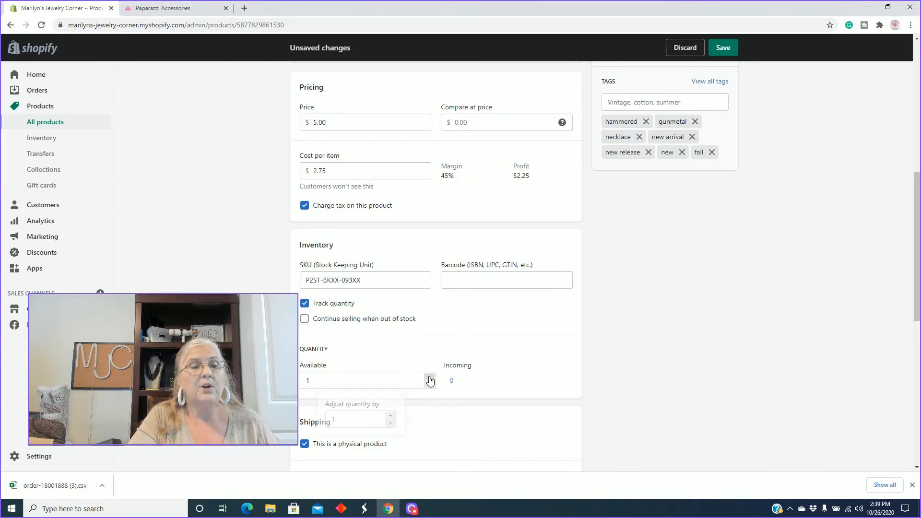
Check the ordered count in the Paparazzi tab and return to the Shopify product.
{"action": "left_click", "coordinate": [171, 8]}
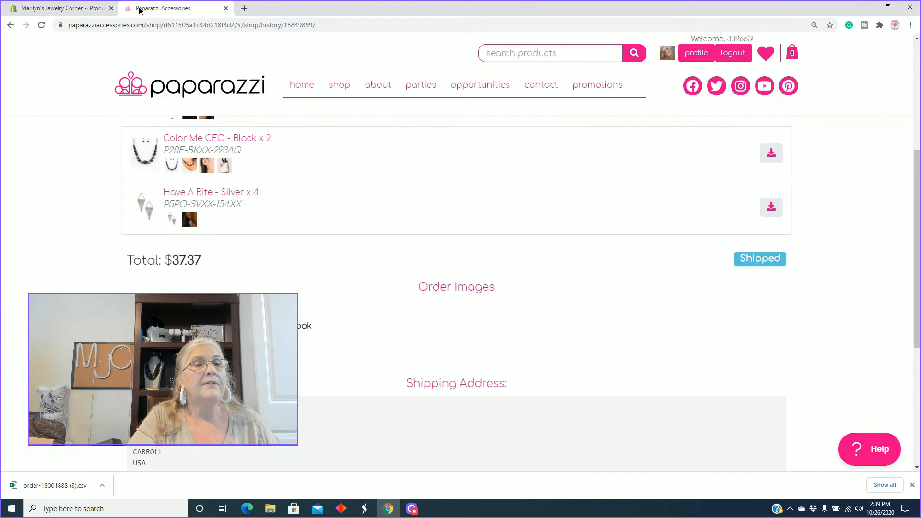
{"action": "scroll", "scroll_direction": "up", "scroll_amount": 3}
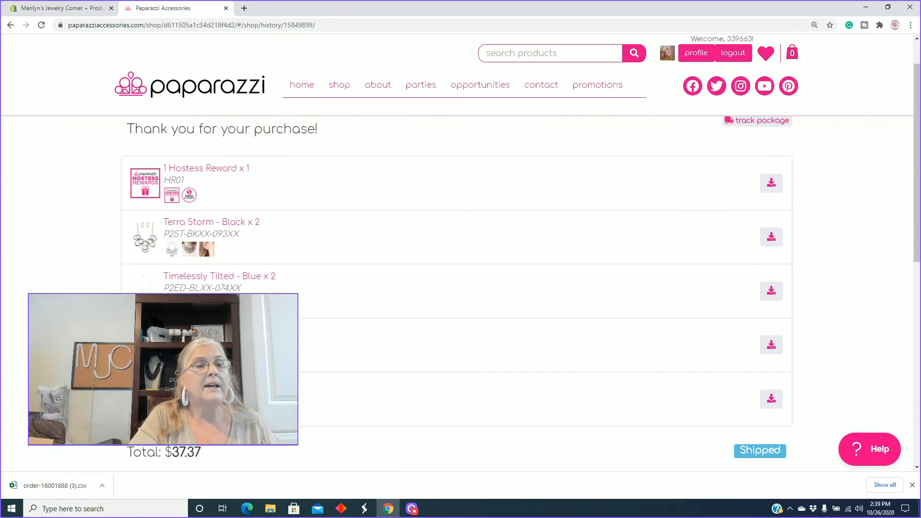
{"action": "left_click", "coordinate": [58, 8]}
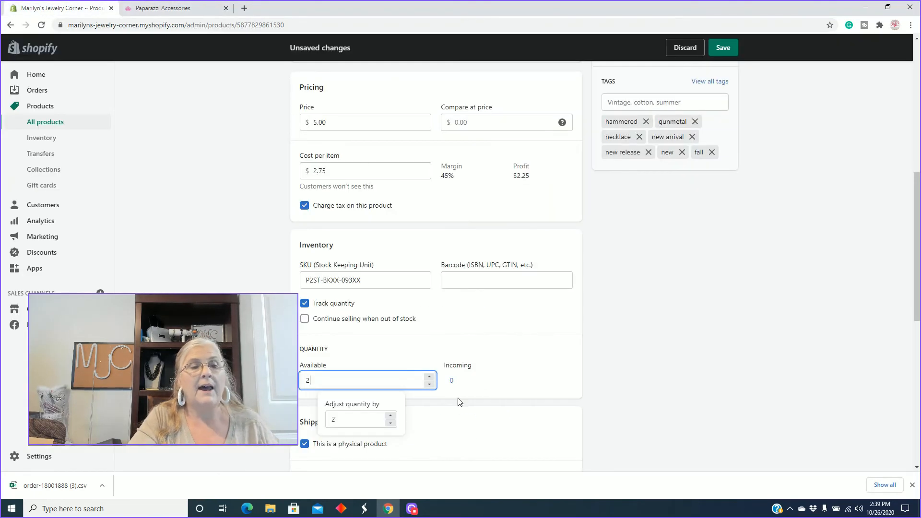
Save the necklace edits, then head back toward the product list, triggering the unsaved-changes warning.
{"action": "left_click", "coordinate": [816, 310]}
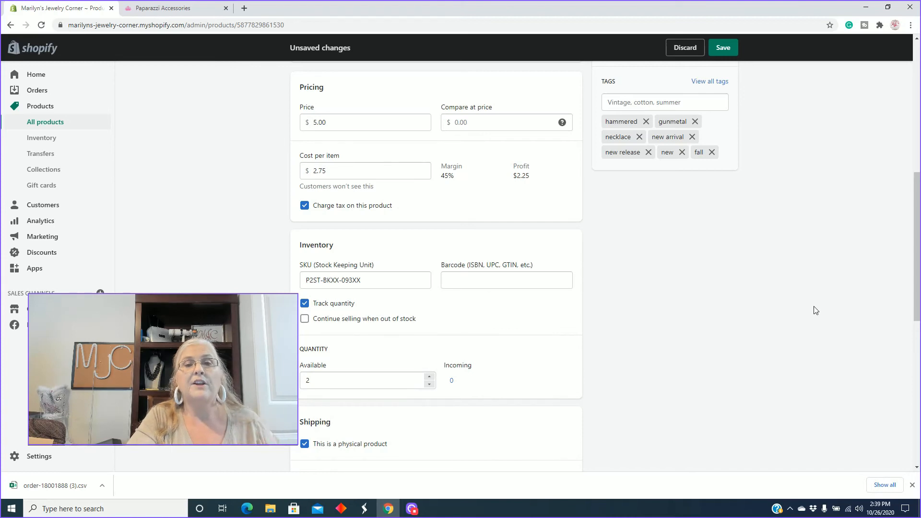
{"action": "scroll", "scroll_direction": "up", "scroll_amount": 3}
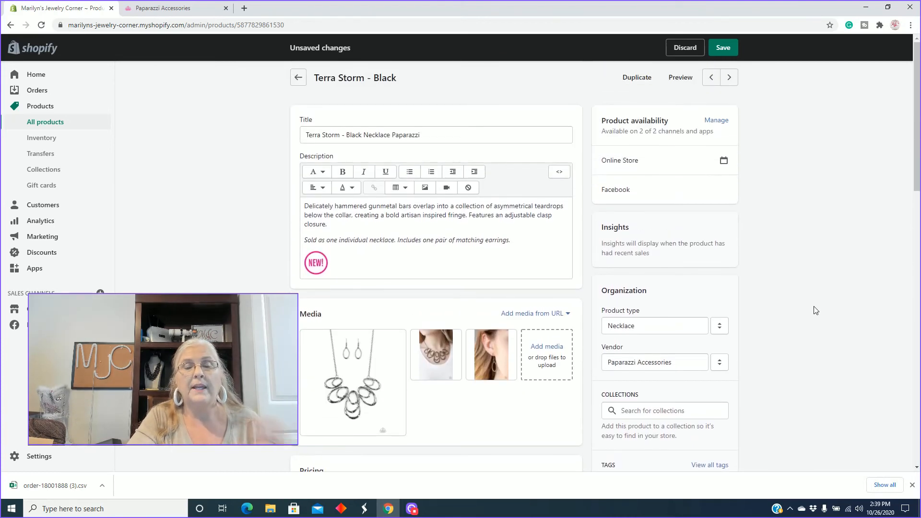
{"action": "left_click", "coordinate": [723, 48]}
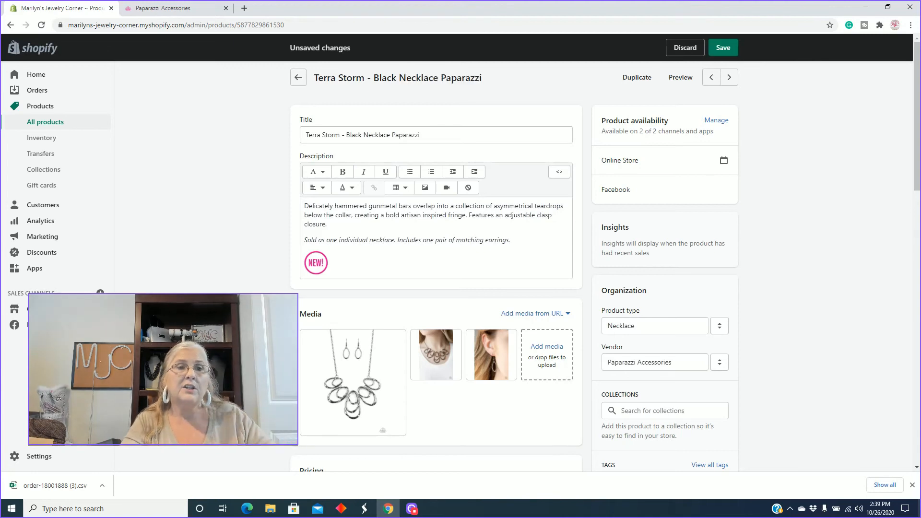
{"action": "left_click", "coordinate": [723, 48]}
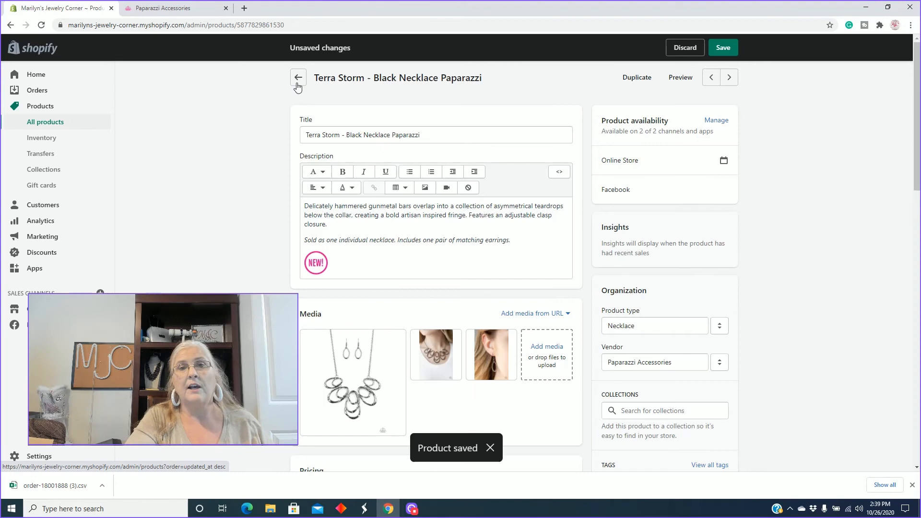
{"action": "left_click", "coordinate": [298, 77]}
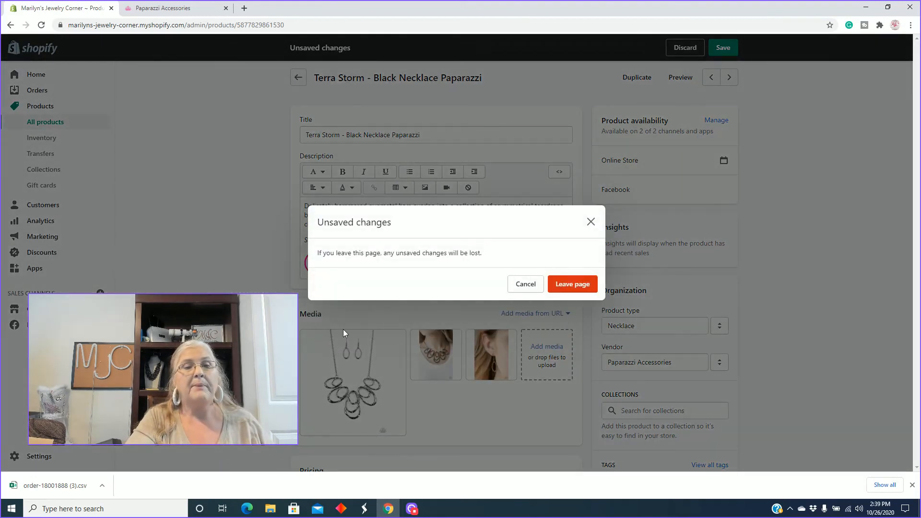
{"action": "mouse_move", "coordinate": [505, 310]}
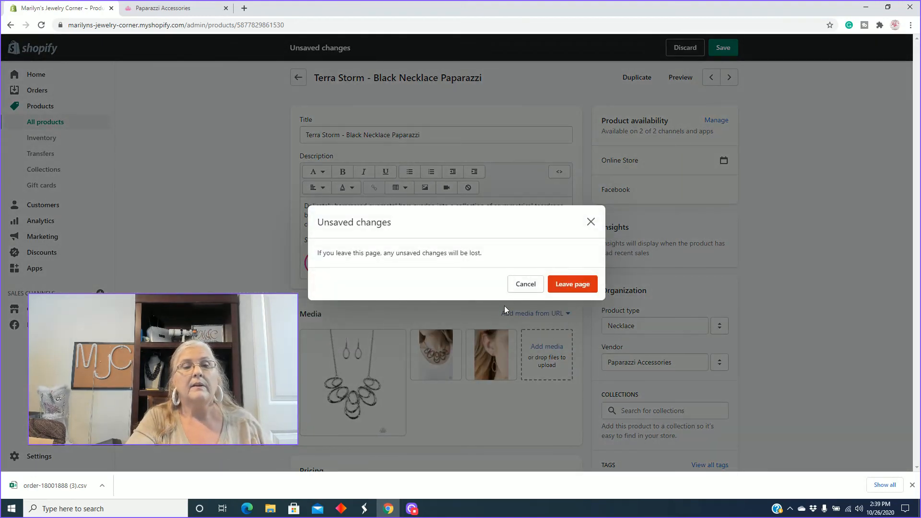
Cancel leaving, save the product again and return to the products list showing 2 in stock.
{"action": "left_click", "coordinate": [524, 284]}
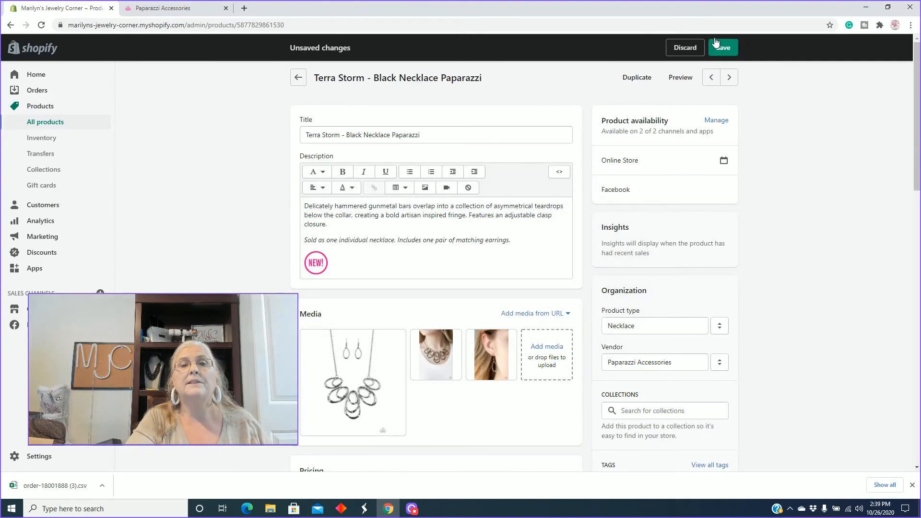
{"action": "left_click", "coordinate": [723, 48]}
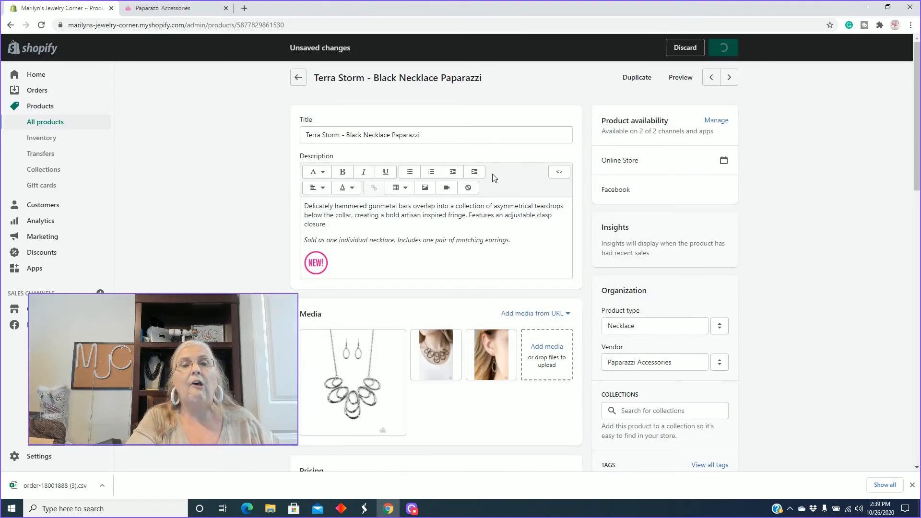
{"action": "left_click", "coordinate": [724, 48]}
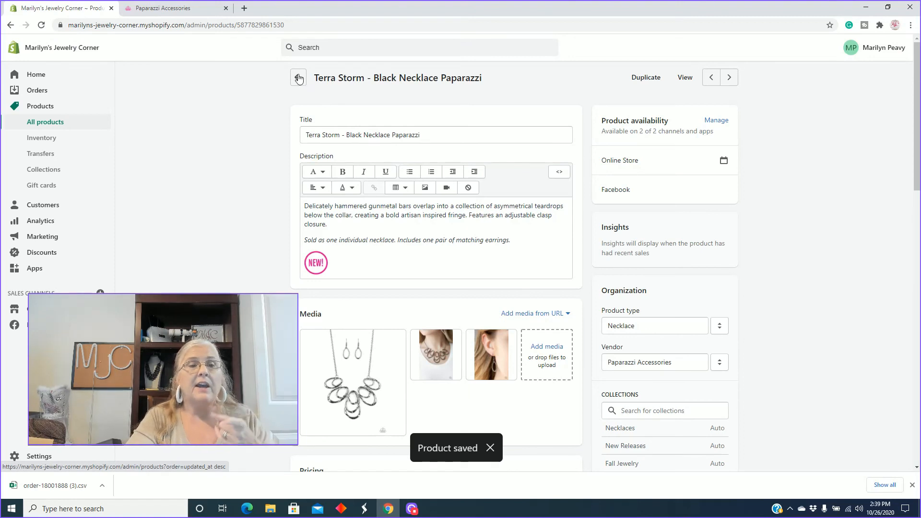
{"action": "left_click", "coordinate": [299, 77]}
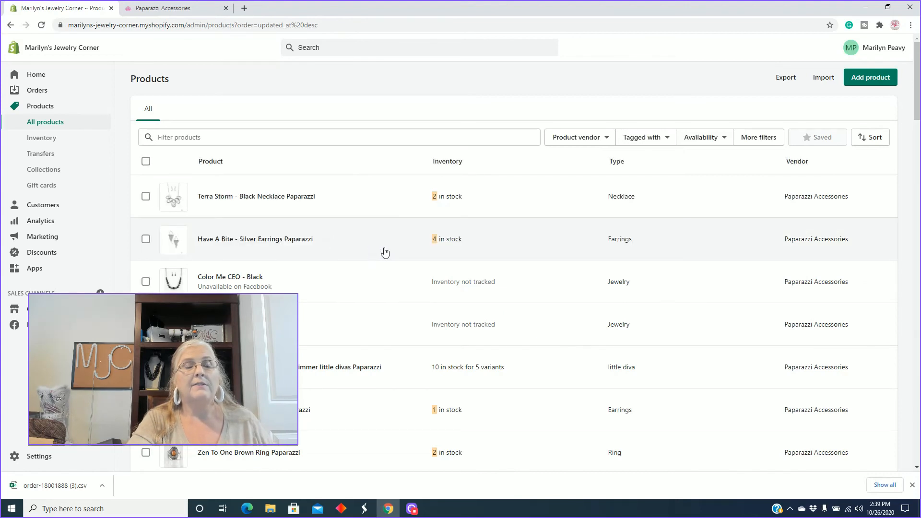
{"action": "mouse_move", "coordinate": [300, 281]}
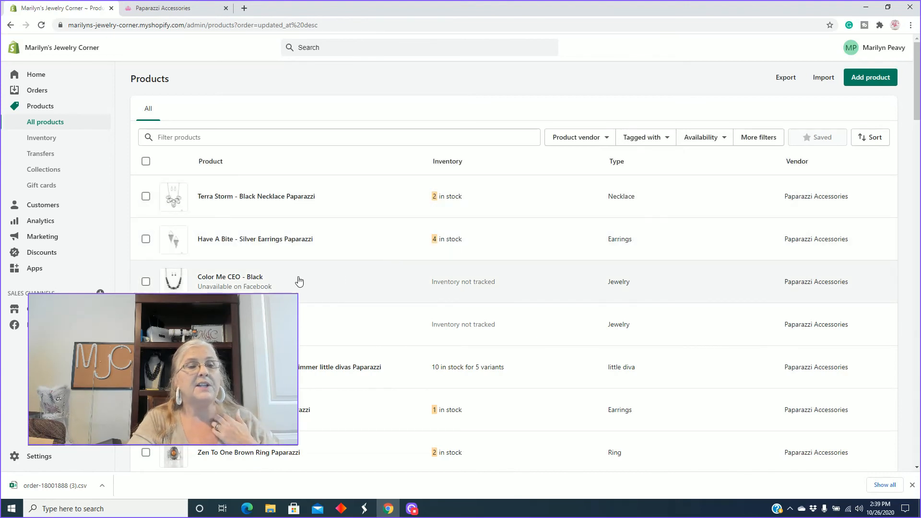
{"action": "mouse_move", "coordinate": [310, 338]}
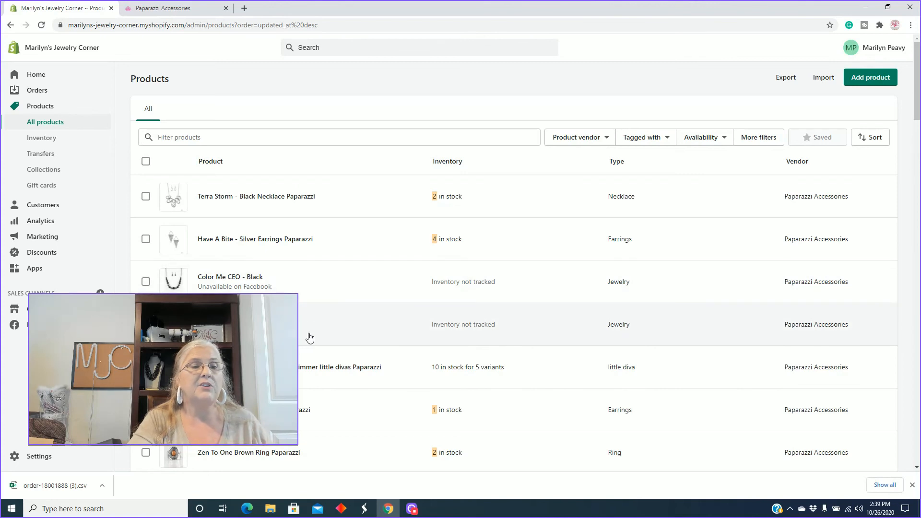